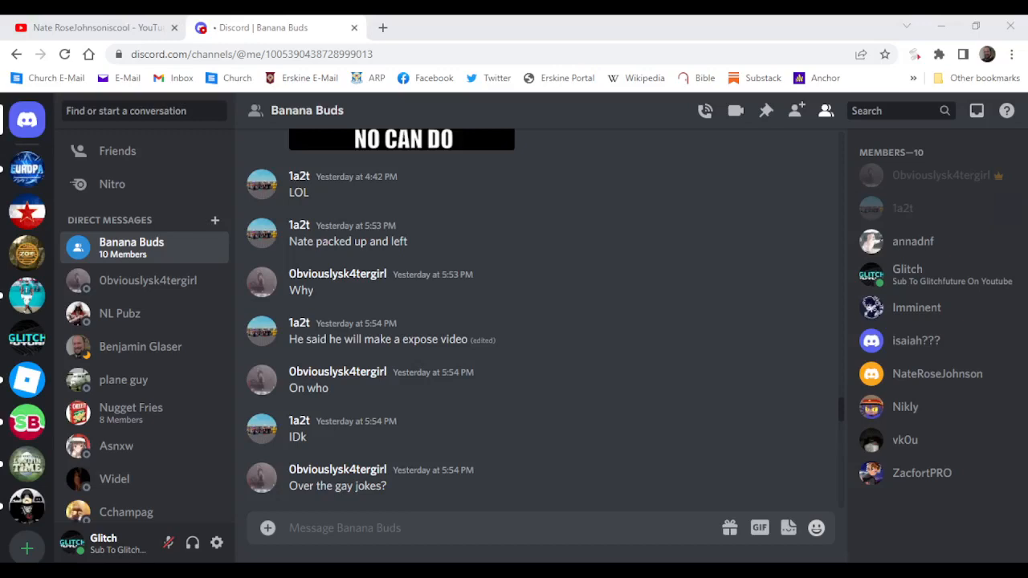
pyautogui.scroll(3)
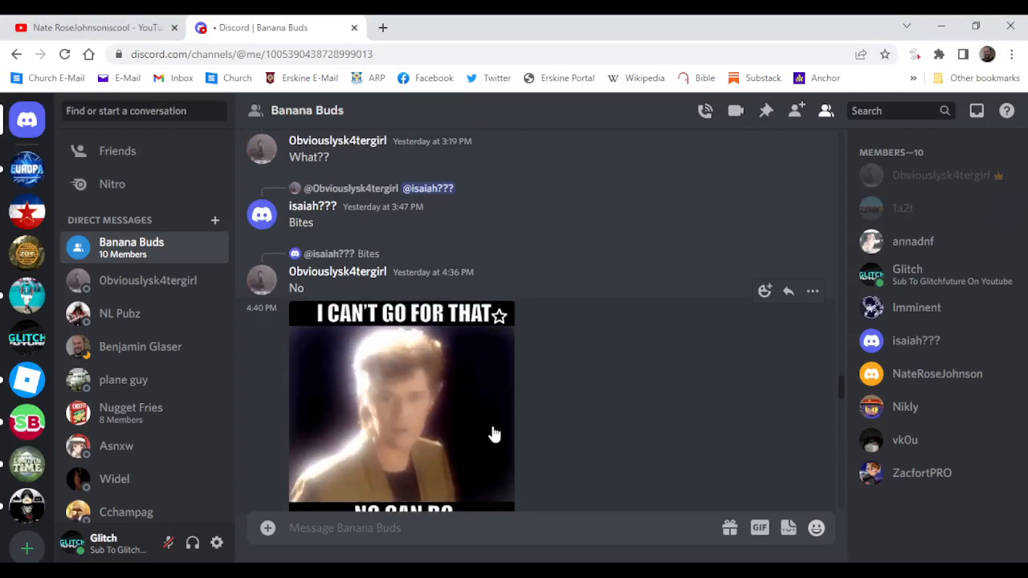
pyautogui.scroll(-3)
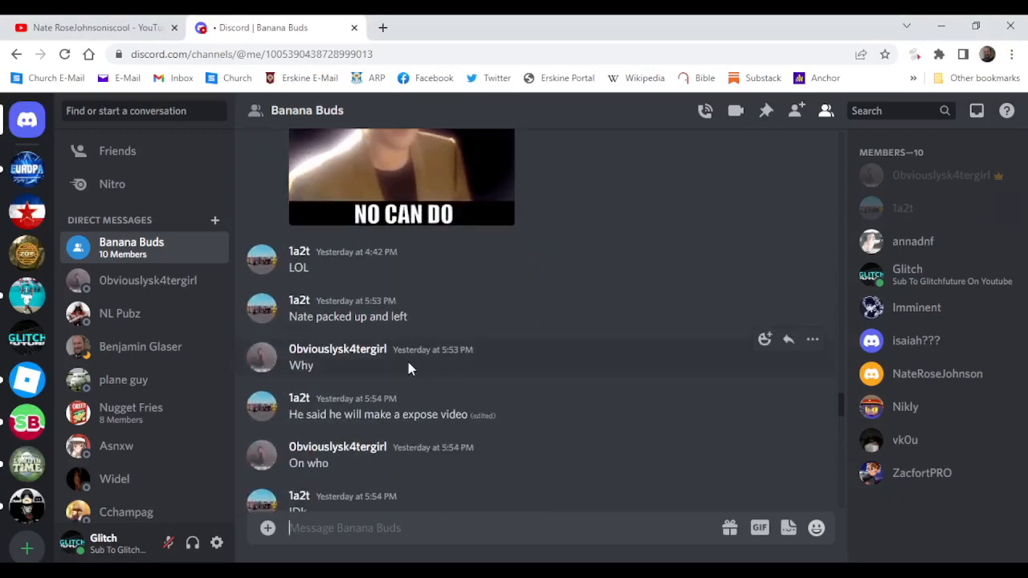
pyautogui.moveTo(344, 296)
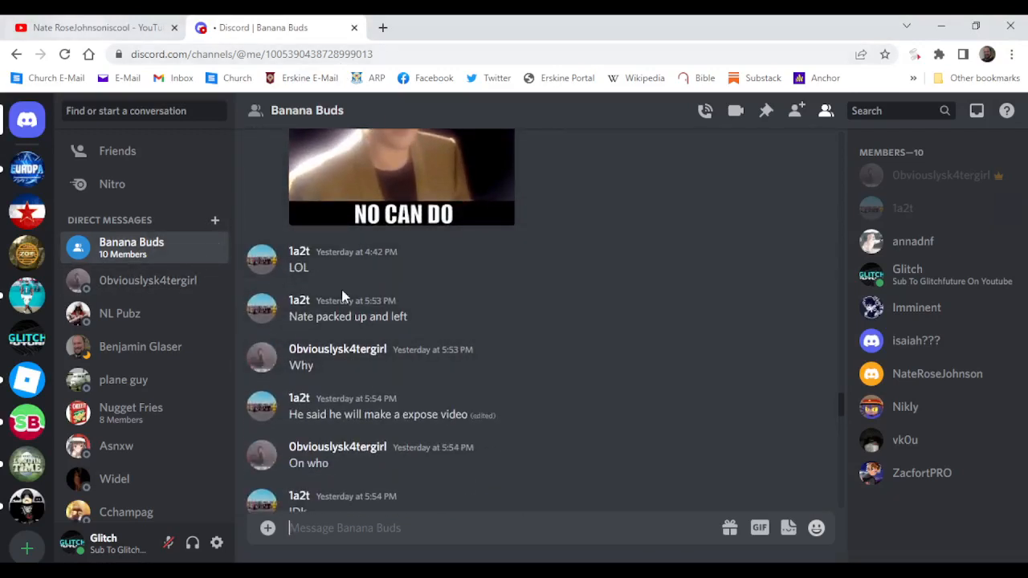
pyautogui.scroll(-3)
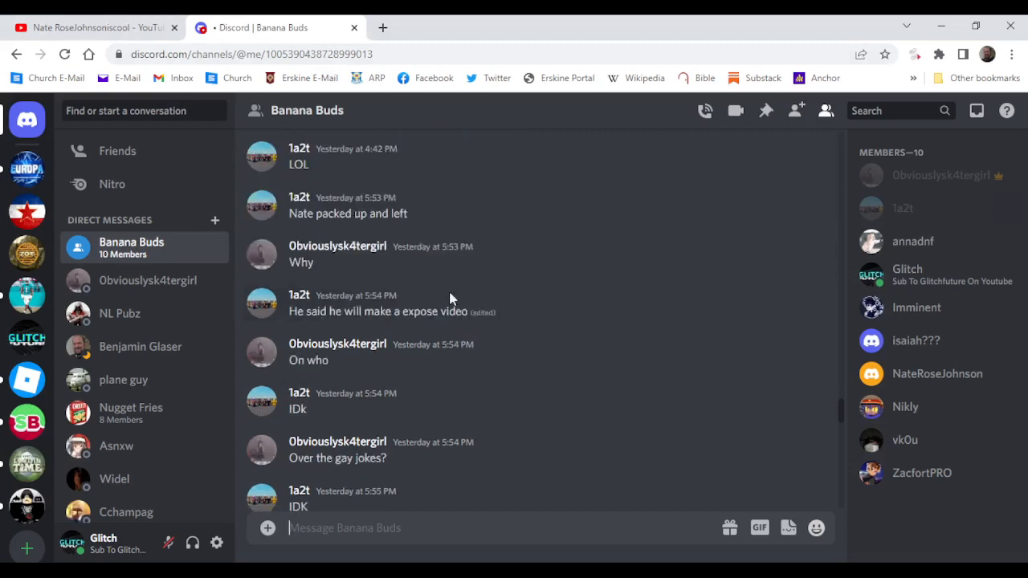
pyautogui.scroll(3)
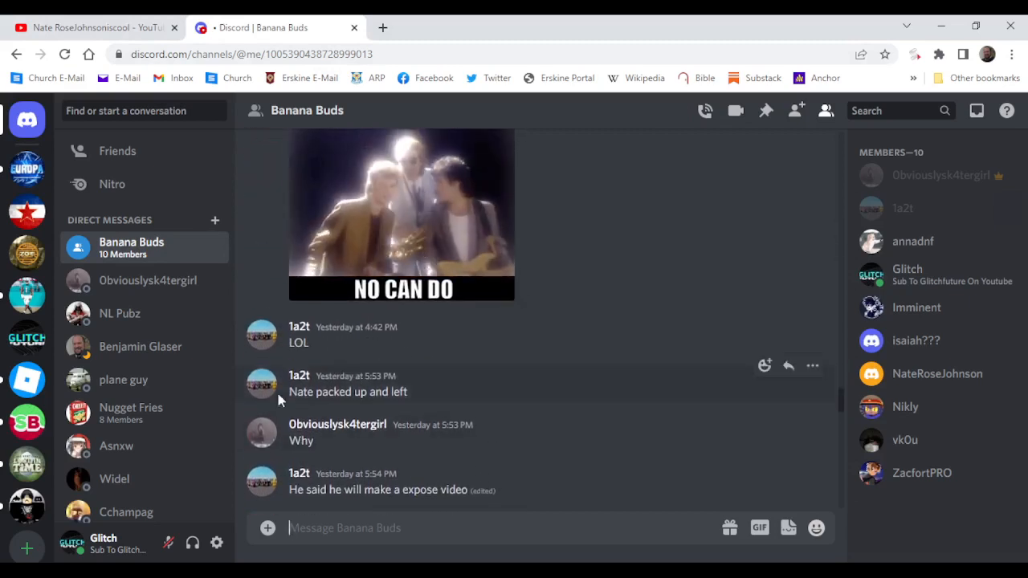
pyautogui.scroll(-3)
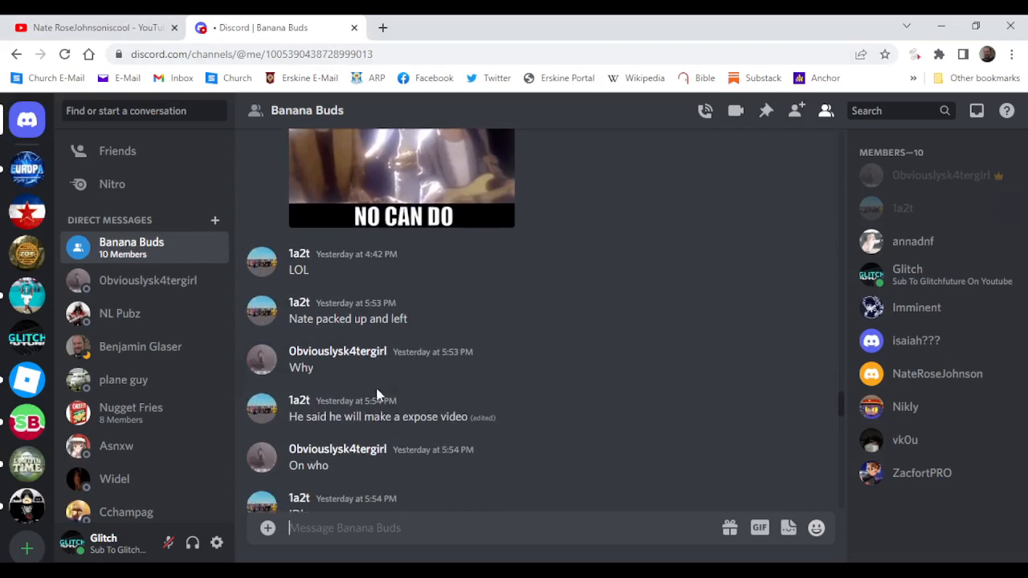
pyautogui.scroll(-3)
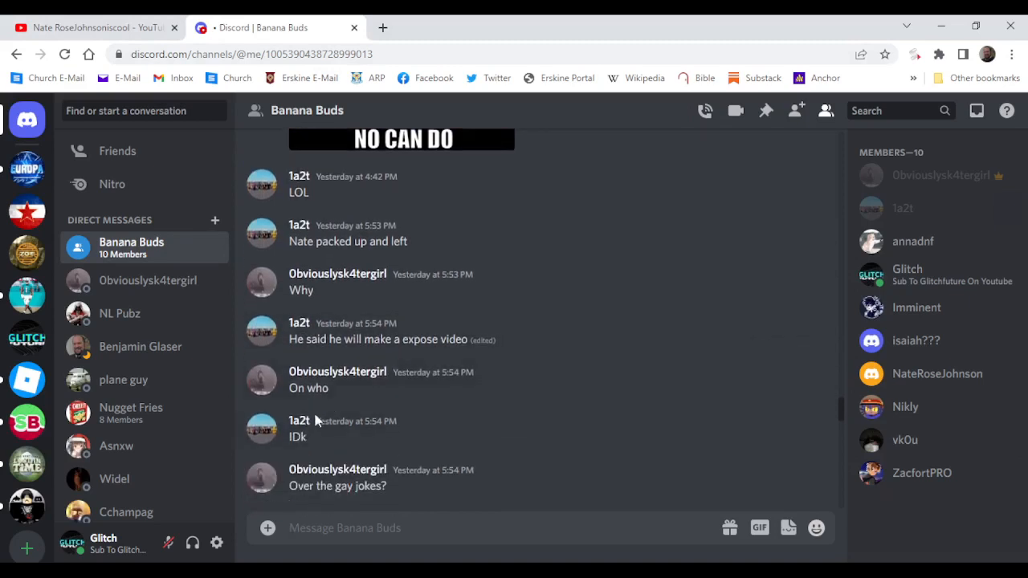
pyautogui.scroll(-3)
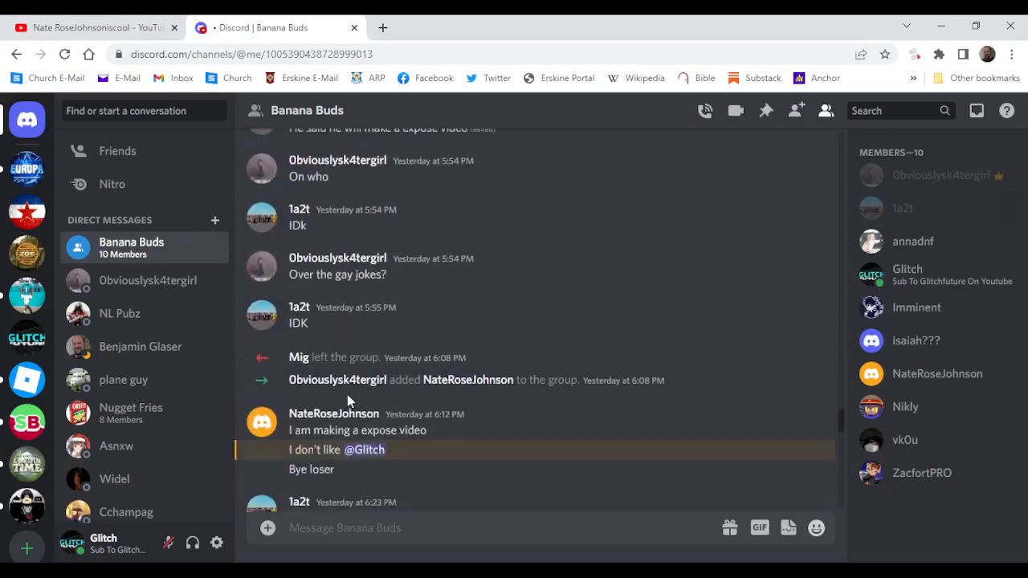
pyautogui.scroll(-3)
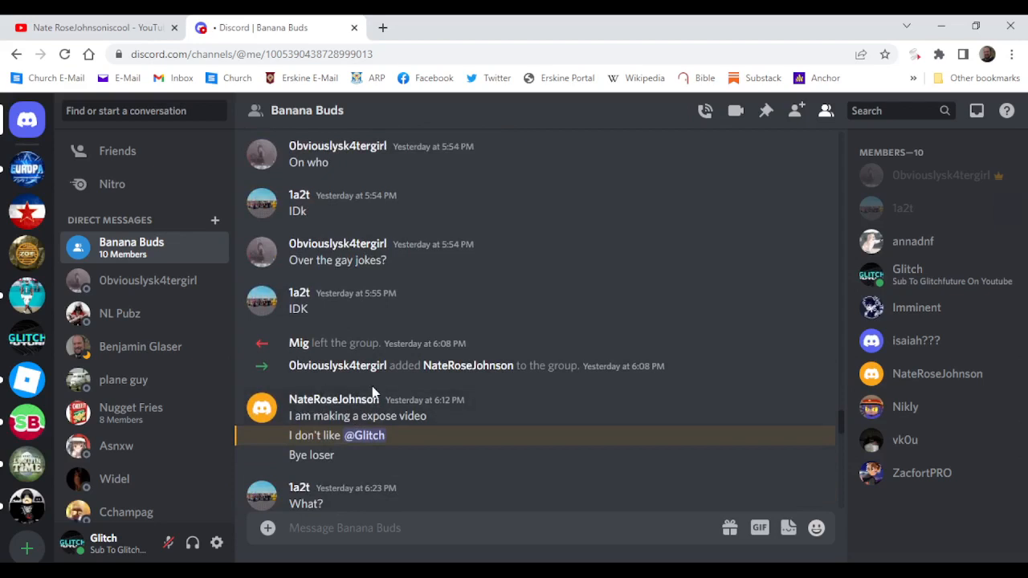
pyautogui.moveTo(588, 389)
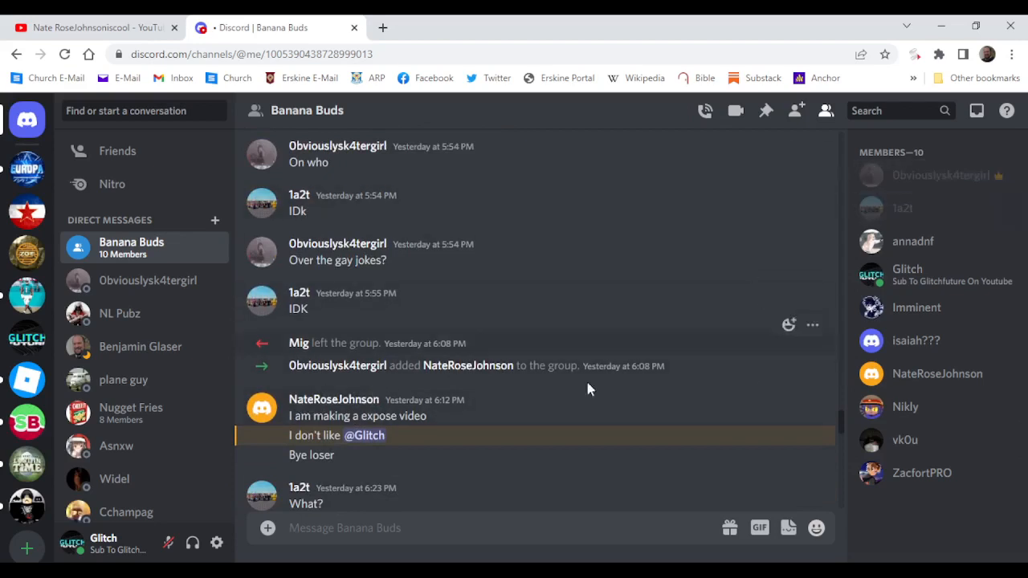
pyautogui.moveTo(279, 421)
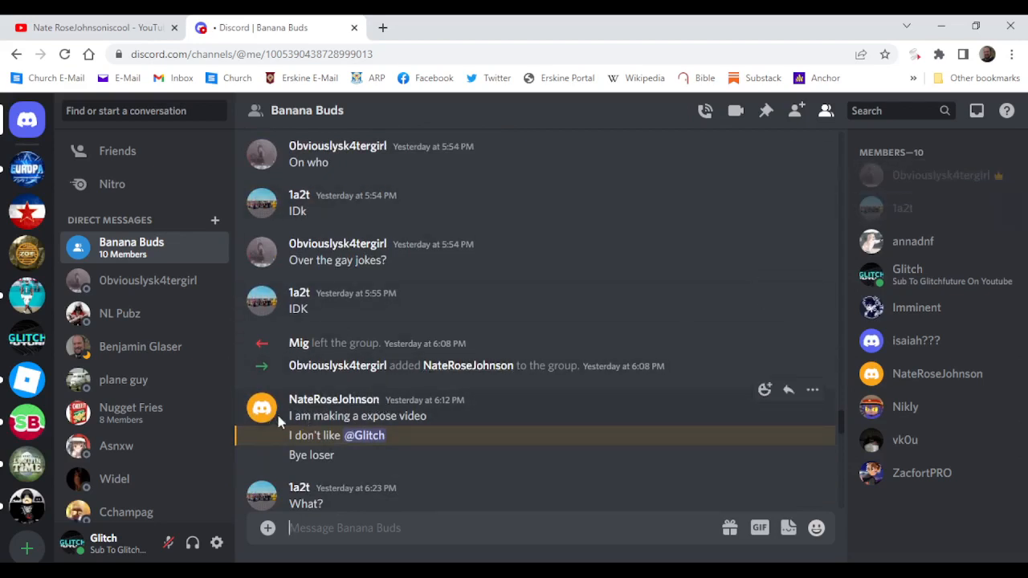
pyautogui.moveTo(402, 447)
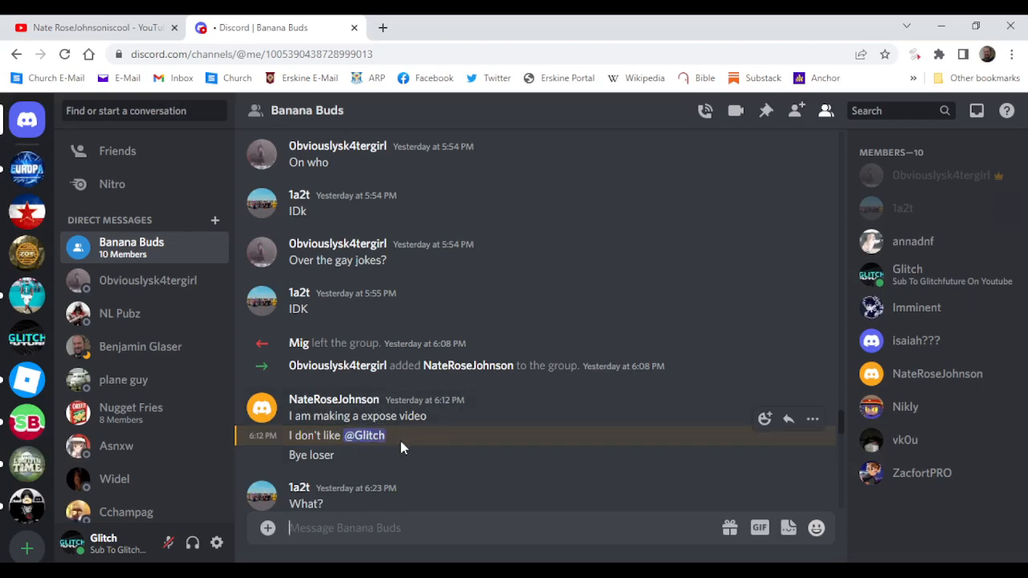
pyautogui.scroll(-3)
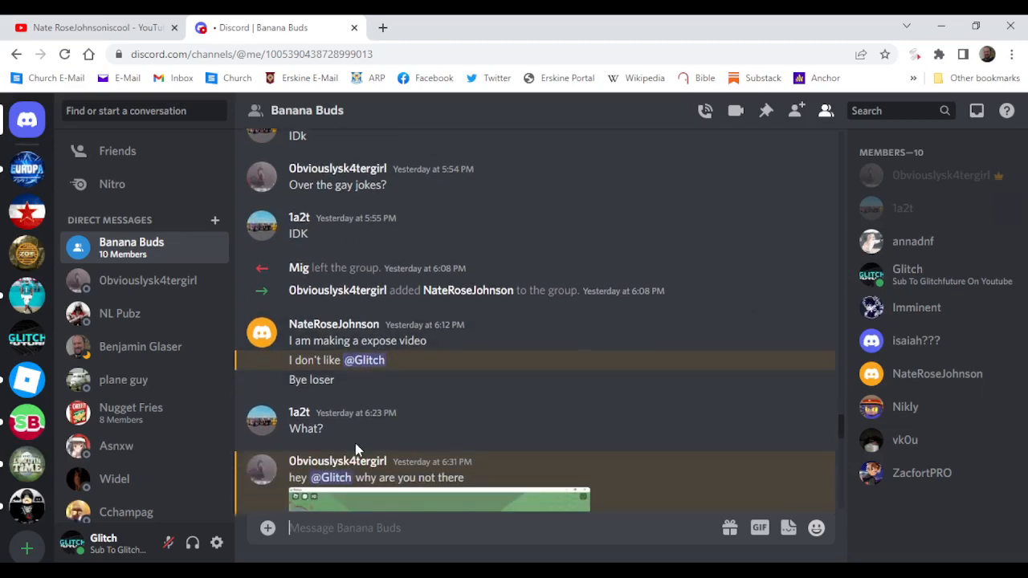
pyautogui.scroll(-3)
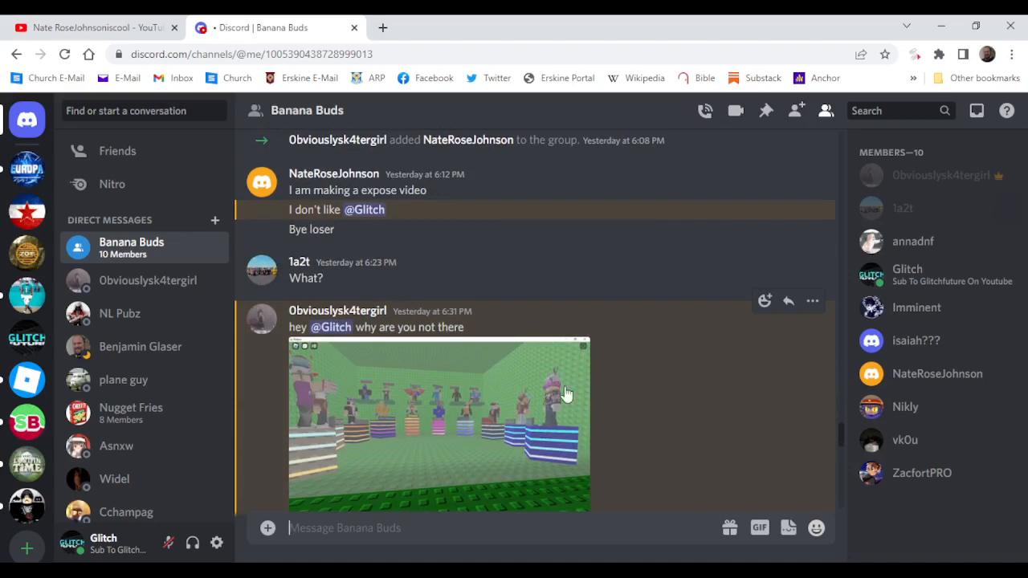
pyautogui.moveTo(581, 402)
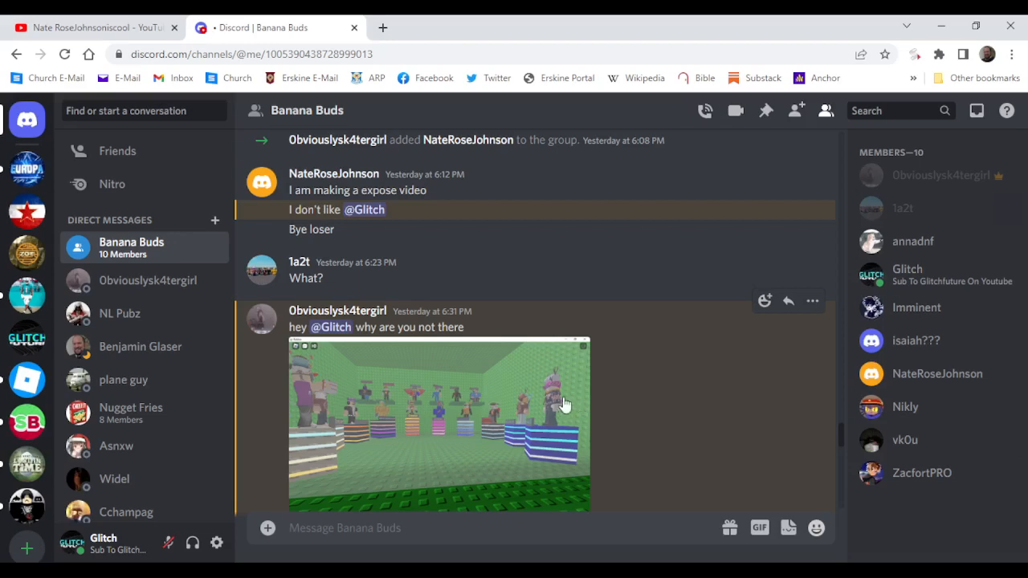
pyautogui.scroll(-3)
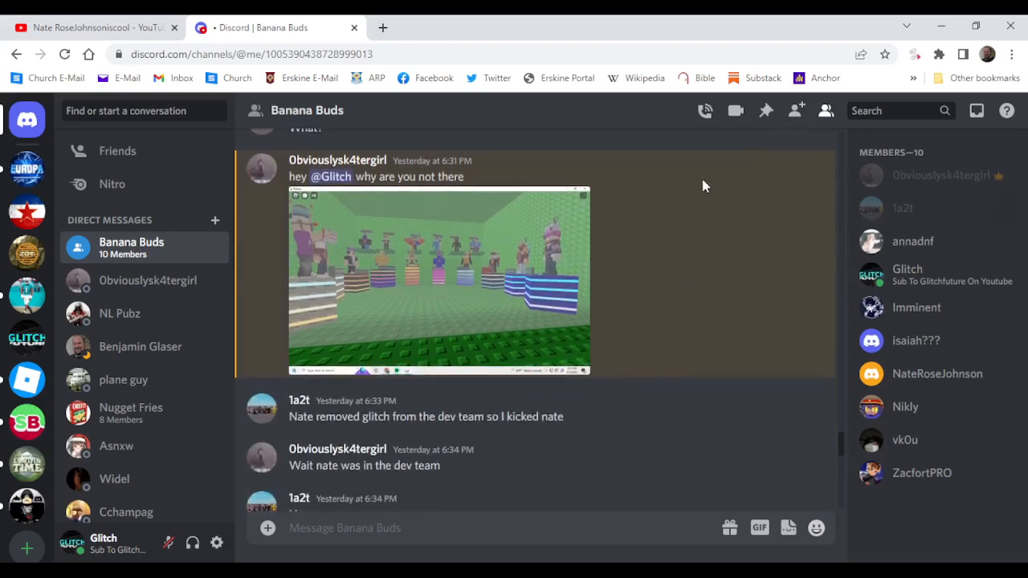
pyautogui.moveTo(508, 437)
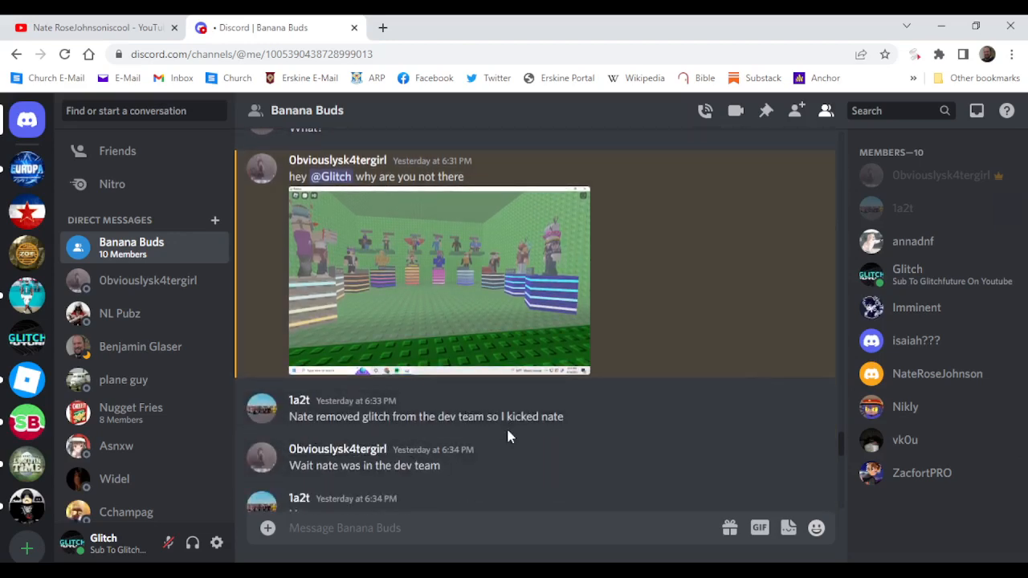
pyautogui.scroll(-3)
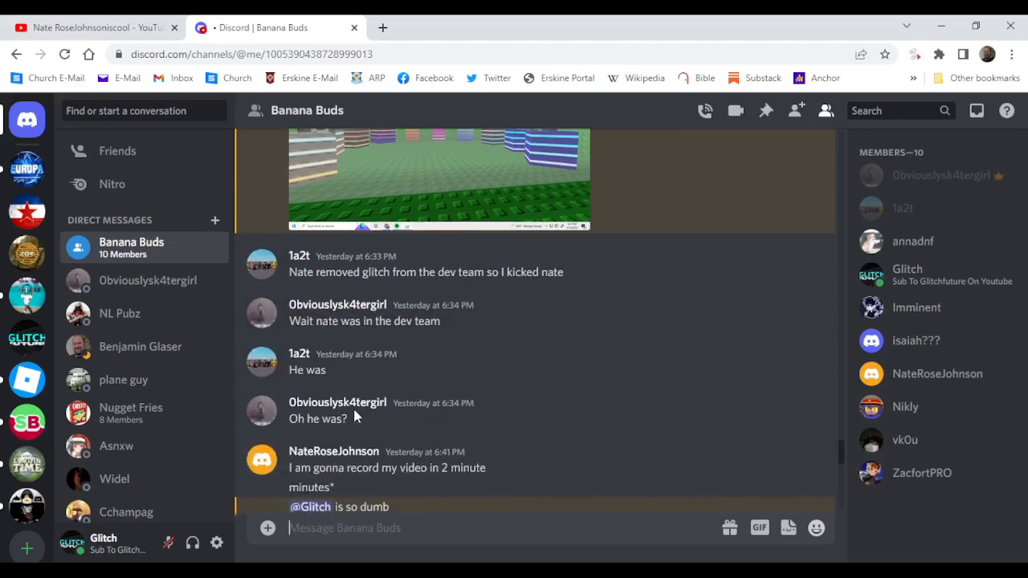
pyautogui.scroll(-3)
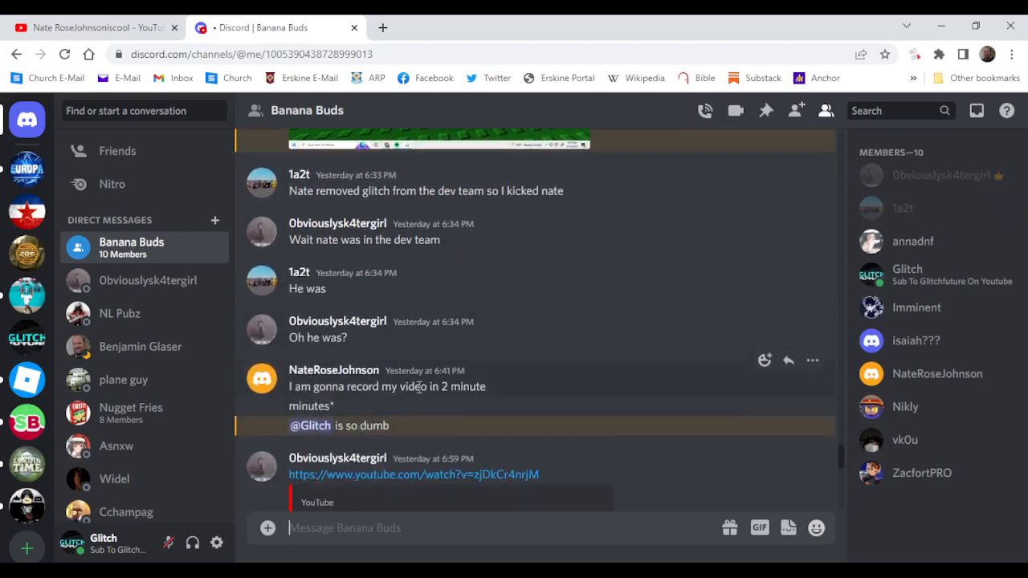
pyautogui.moveTo(356, 426)
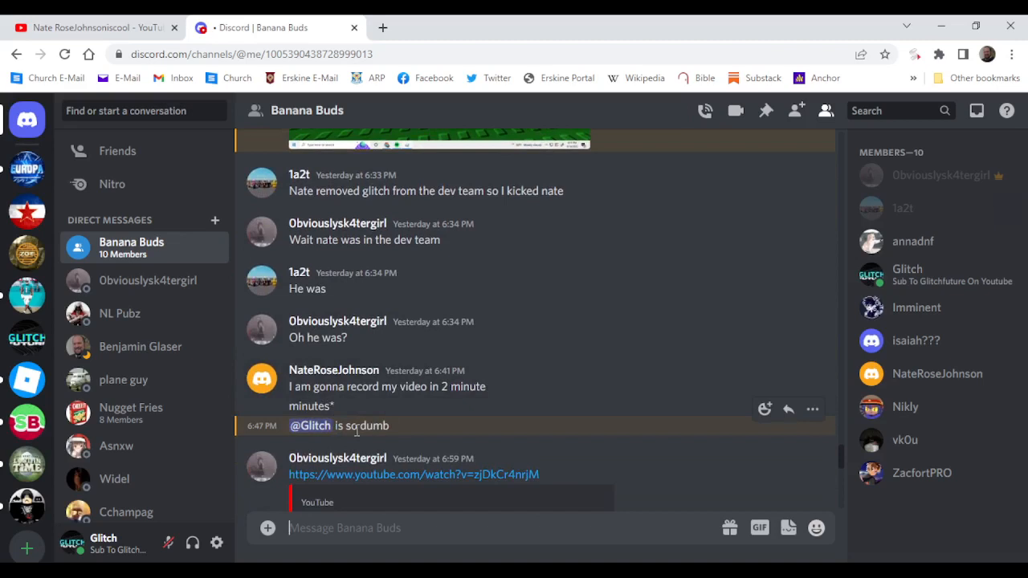
pyautogui.scroll(-3)
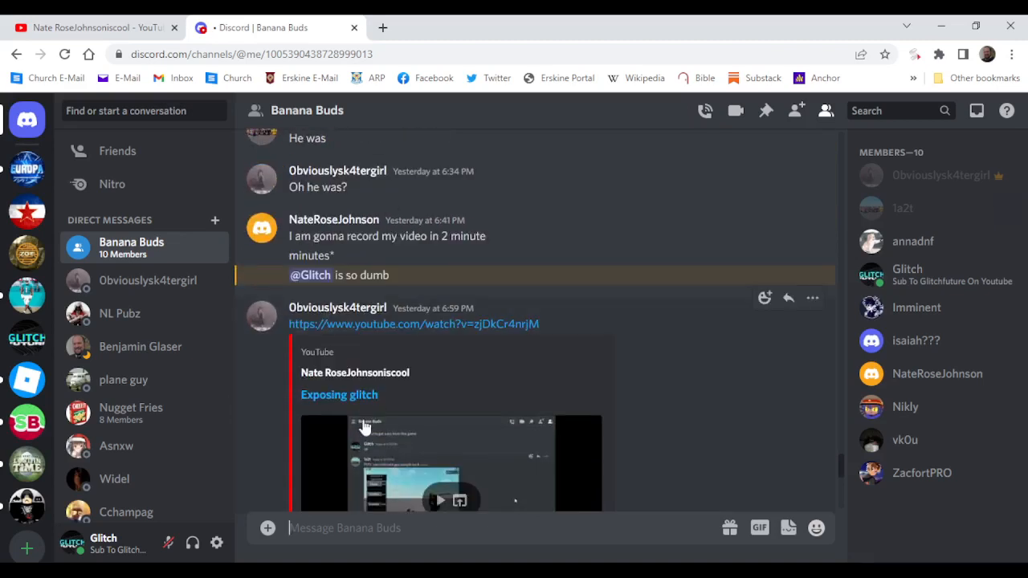
pyautogui.scroll(-3)
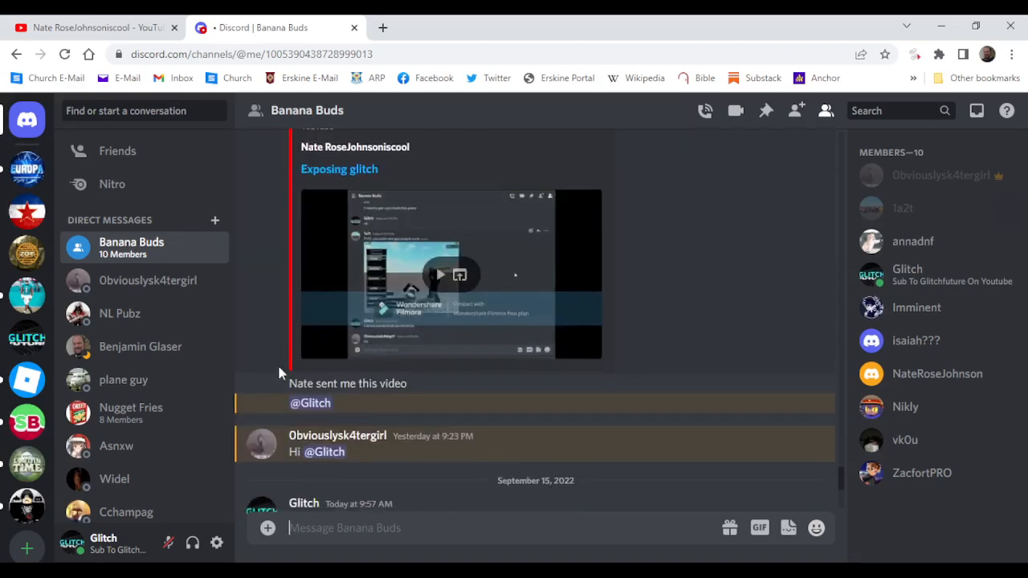
pyautogui.scroll(-3)
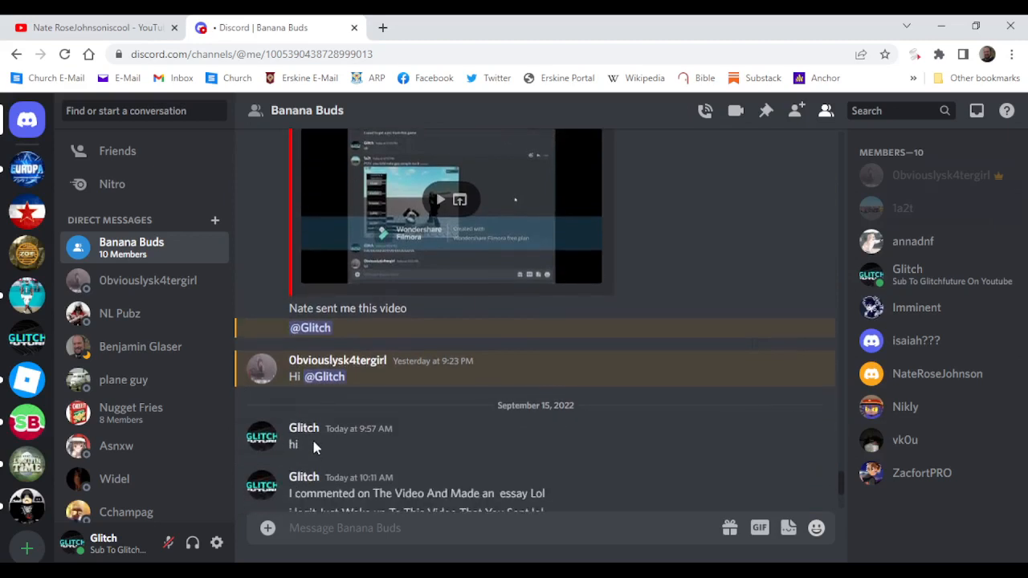
pyautogui.scroll(-3)
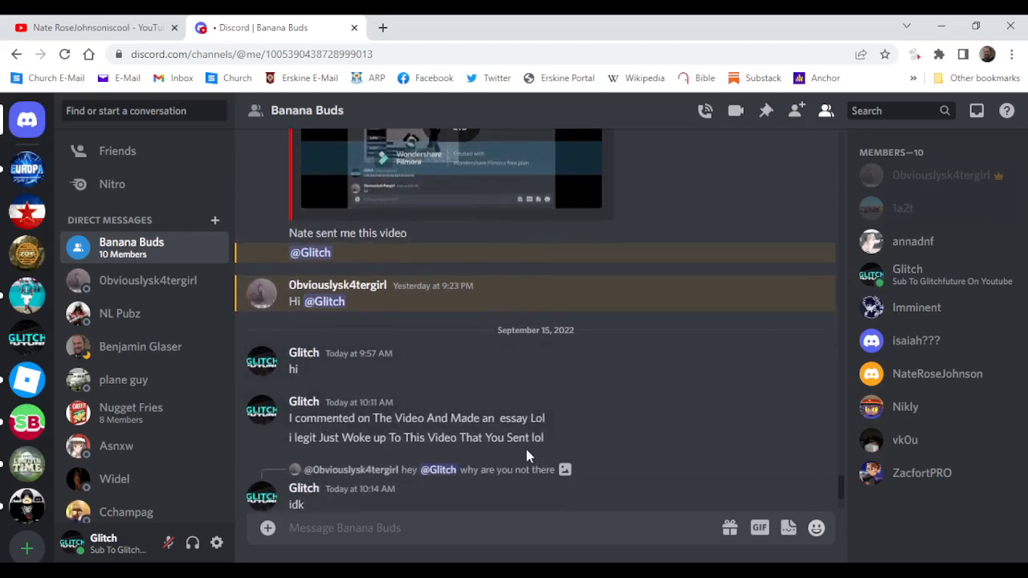
pyautogui.moveTo(345, 492)
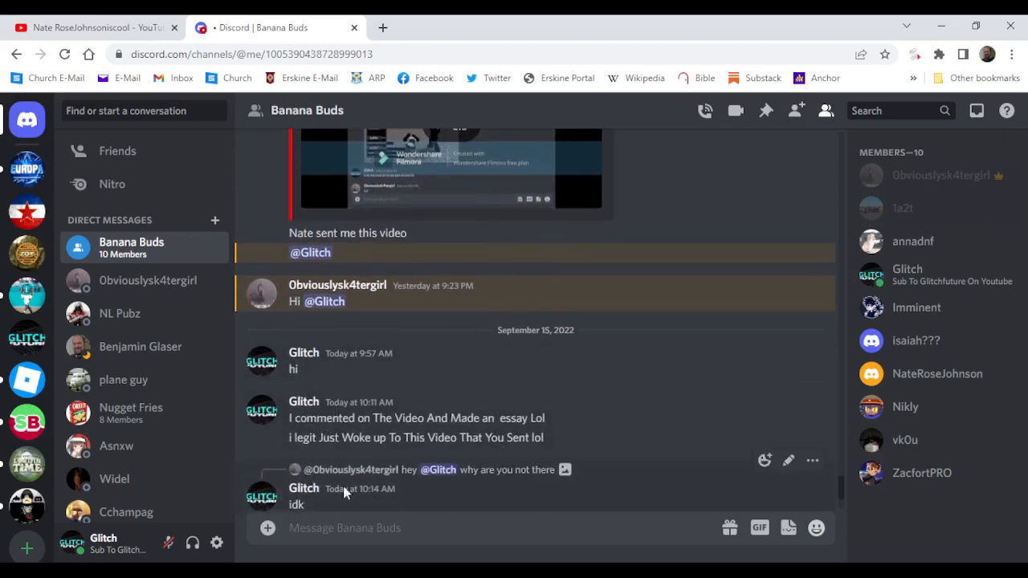
pyautogui.scroll(-3)
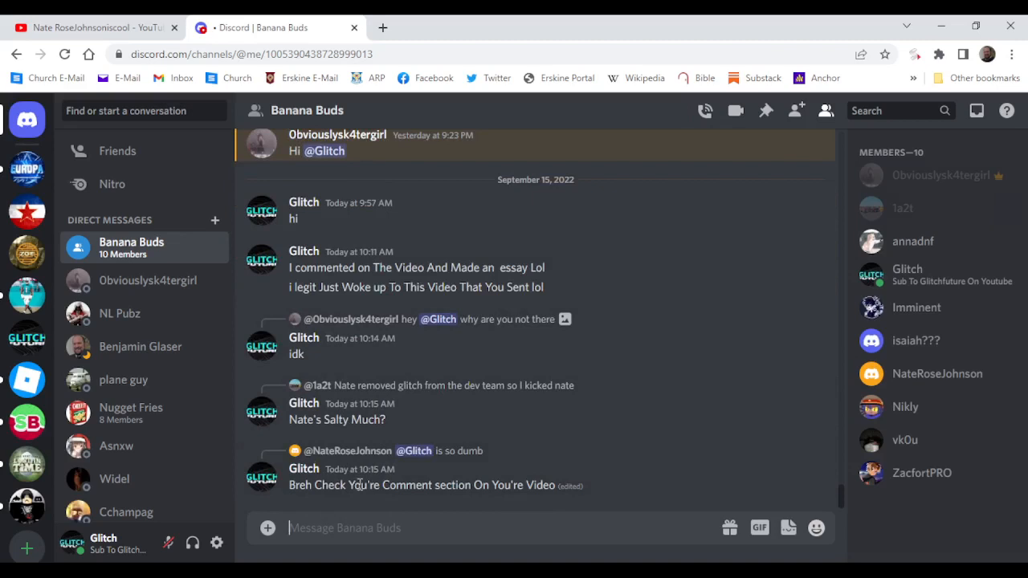
# Step: Subscribe to Nate RoseJohnsonisCool's channel and choose All notifications from the bell
pyautogui.click(95, 27)
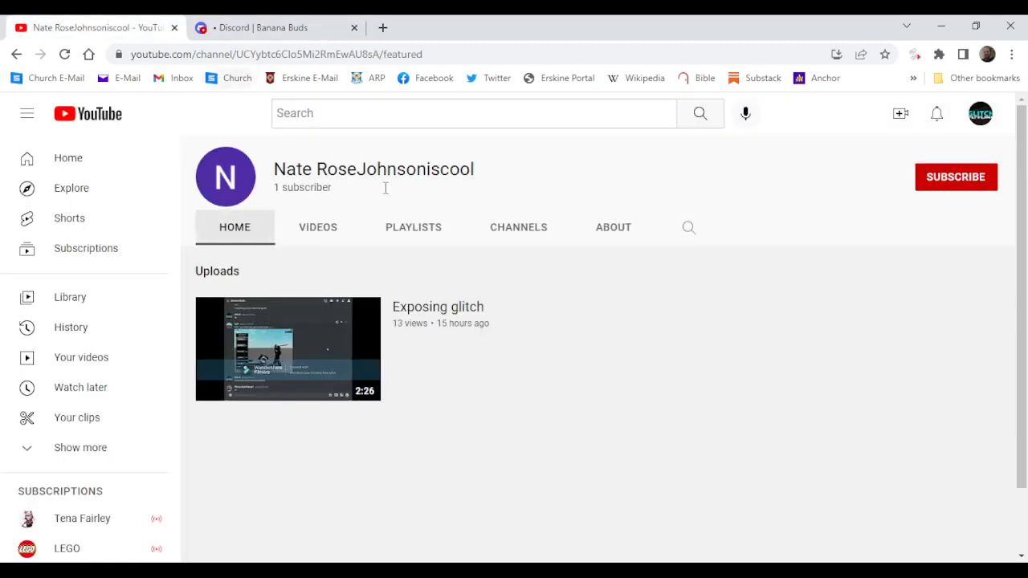
pyautogui.moveTo(988, 151)
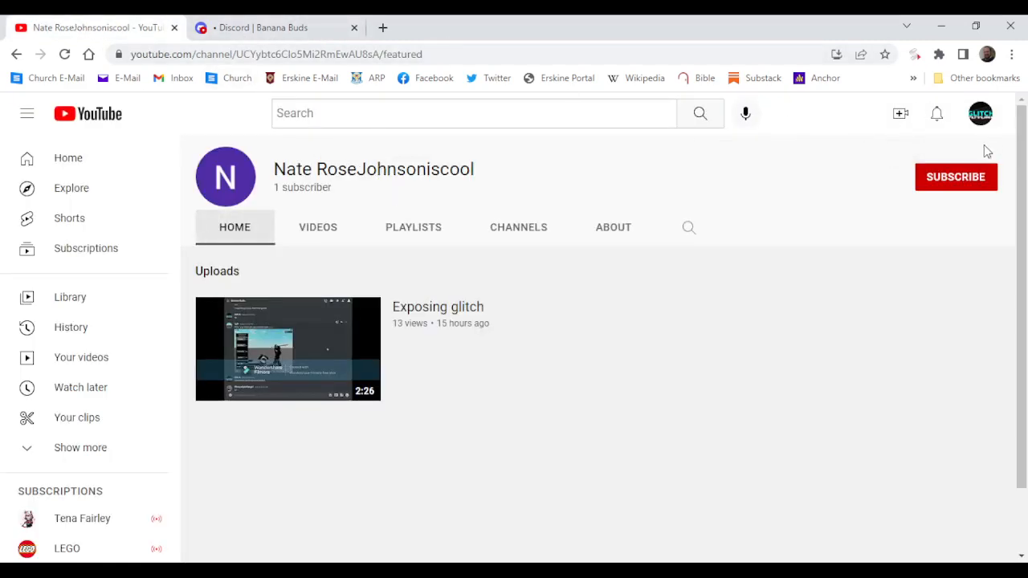
pyautogui.moveTo(925, 143)
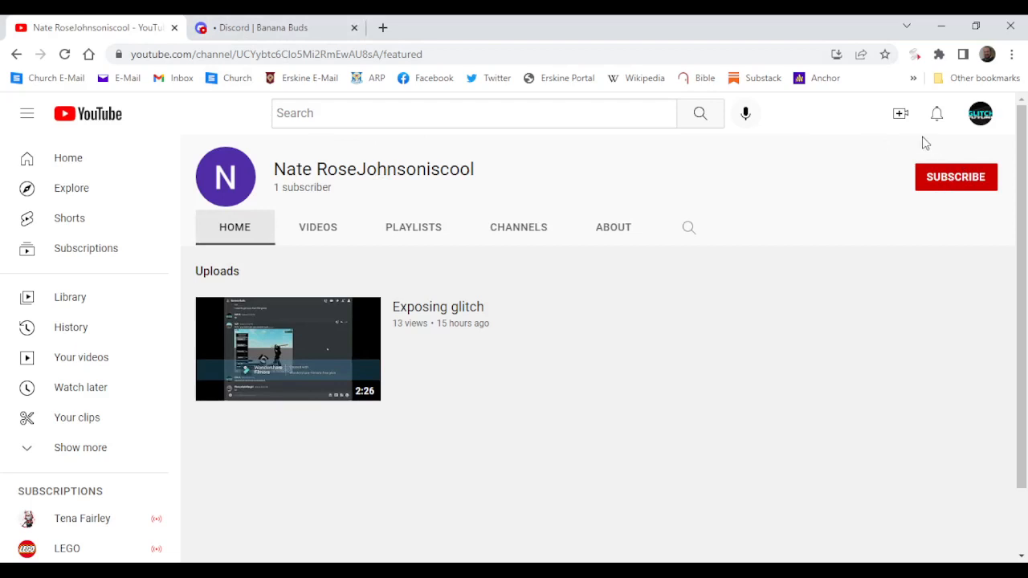
pyautogui.moveTo(319, 351)
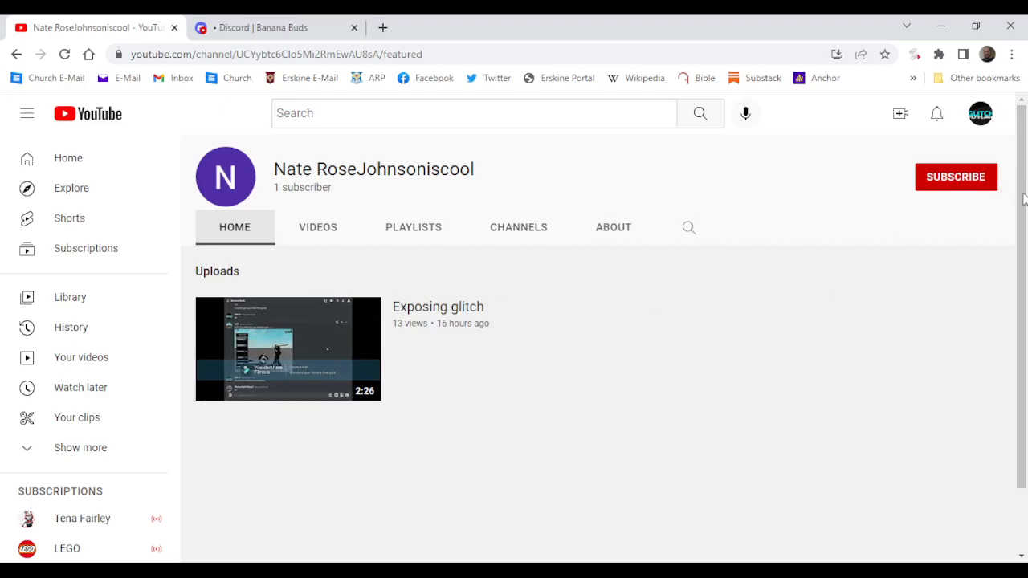
pyautogui.click(954, 177)
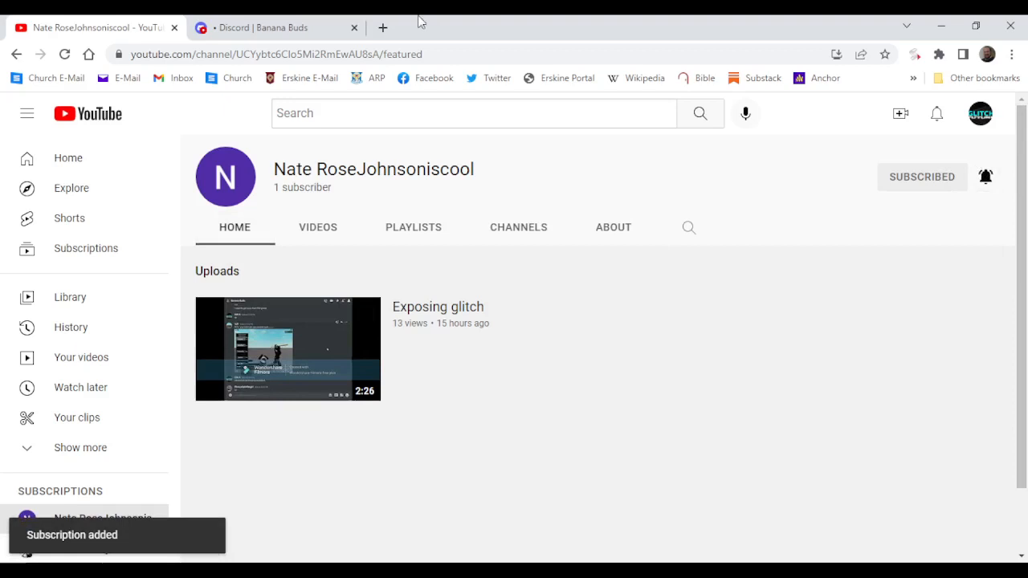
pyautogui.click(987, 175)
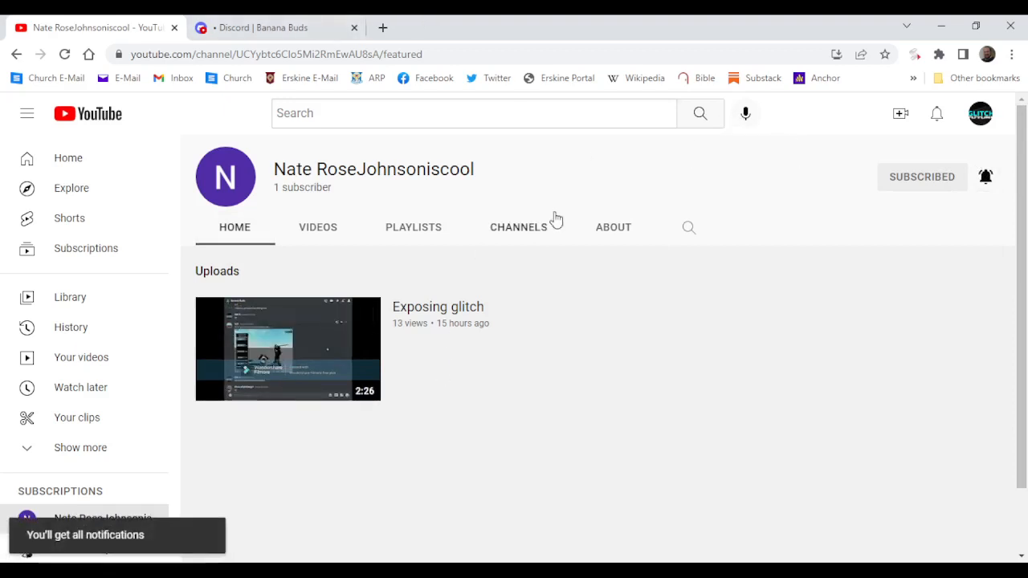
pyautogui.moveTo(288, 366)
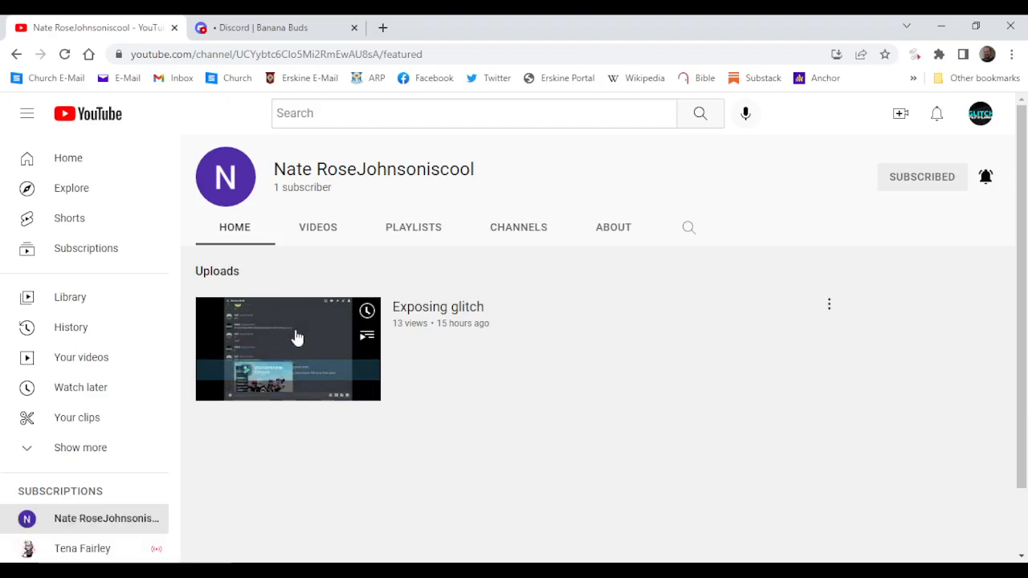
# Step: Start the Exposing glitch video in full screen and follow the Discord chat recording it shows
pyautogui.click(288, 349)
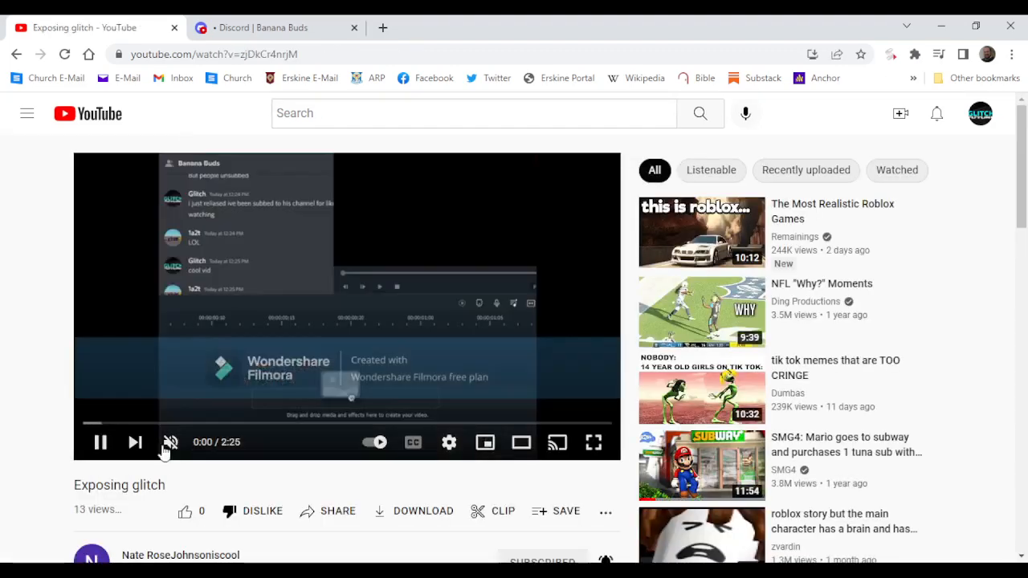
pyautogui.click(594, 442)
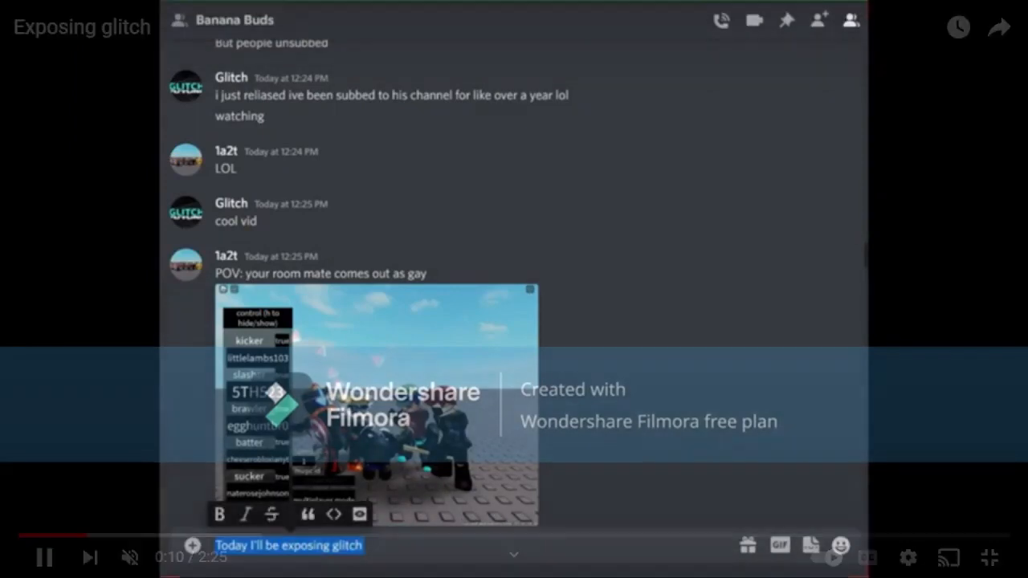
pyautogui.moveTo(832, 430)
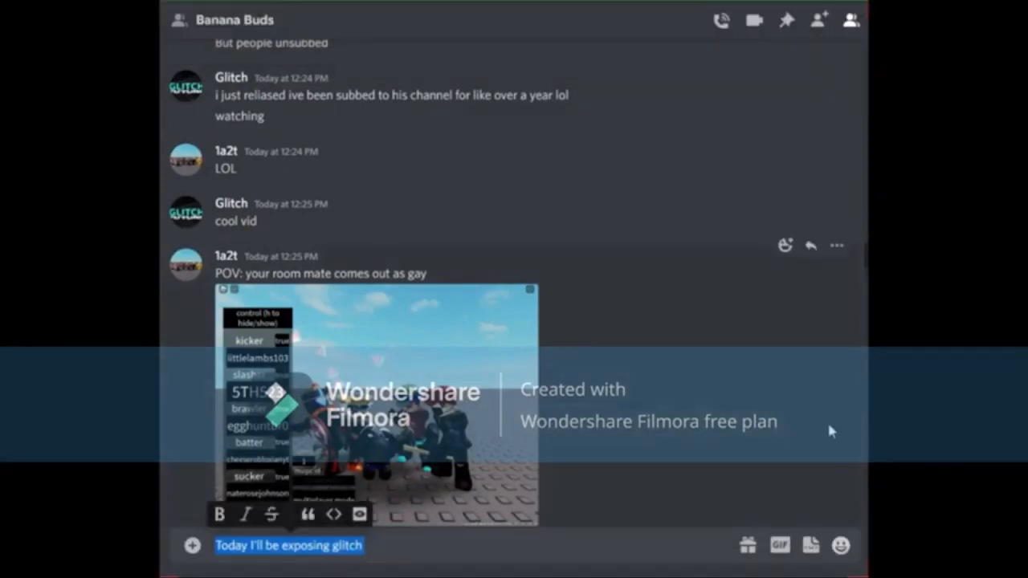
pyautogui.moveTo(576, 215)
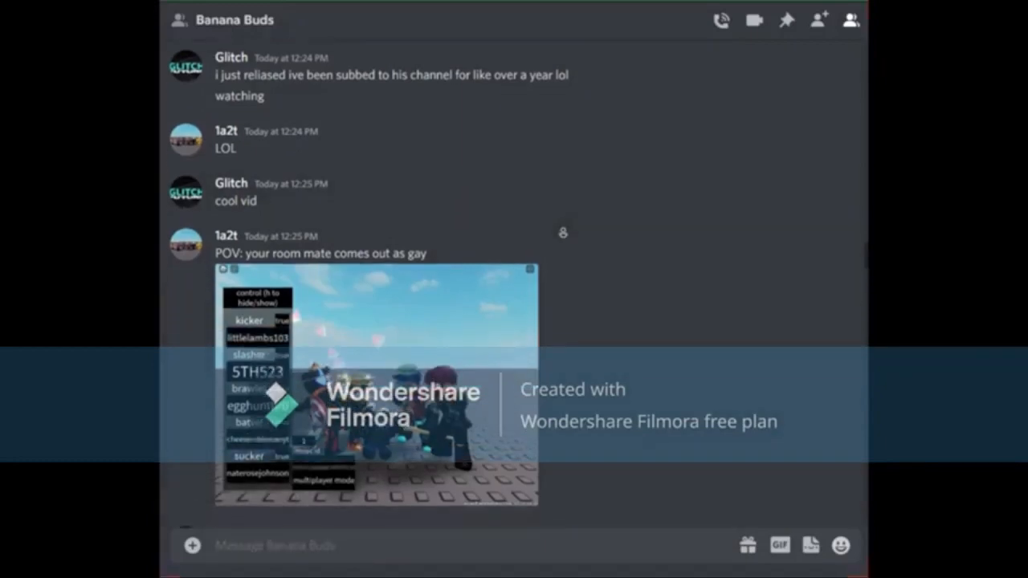
pyautogui.scroll(-3)
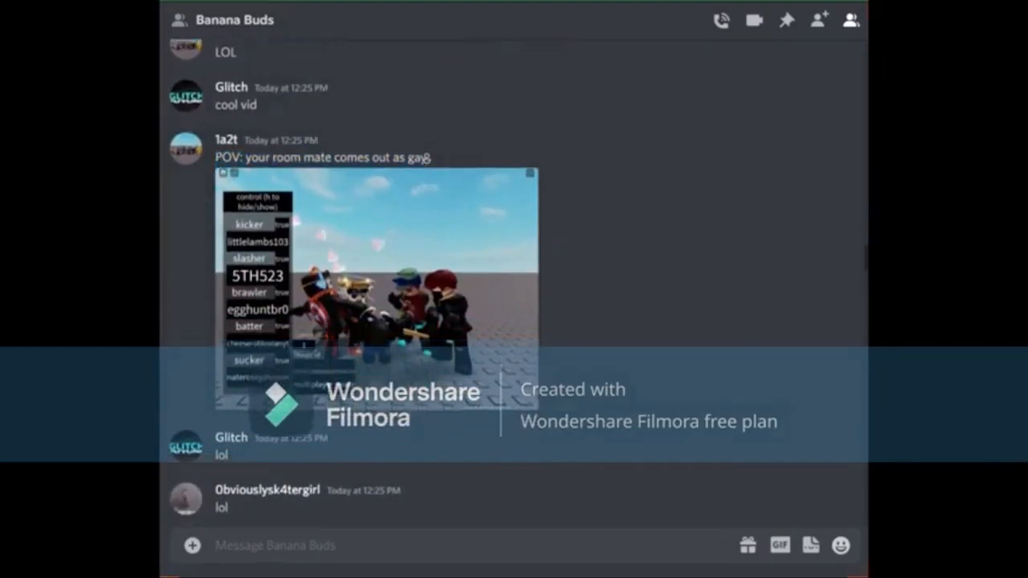
pyautogui.scroll(-3)
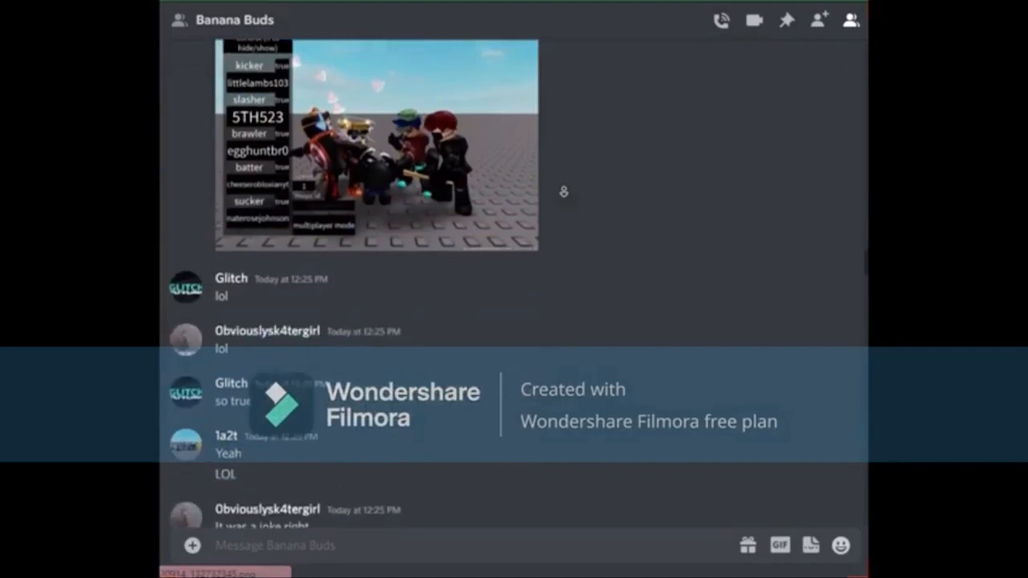
pyautogui.scroll(-3)
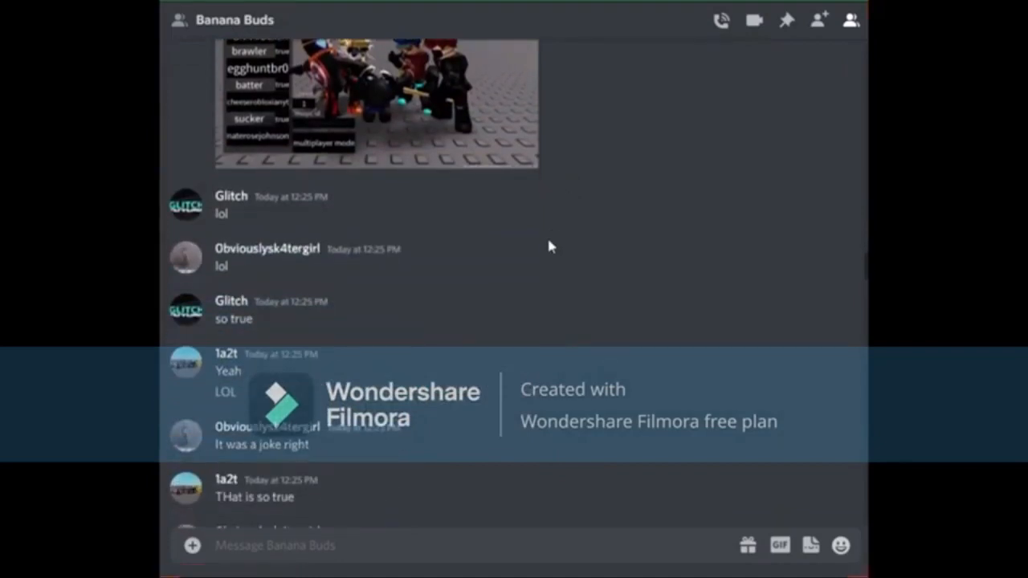
pyautogui.moveTo(314, 251)
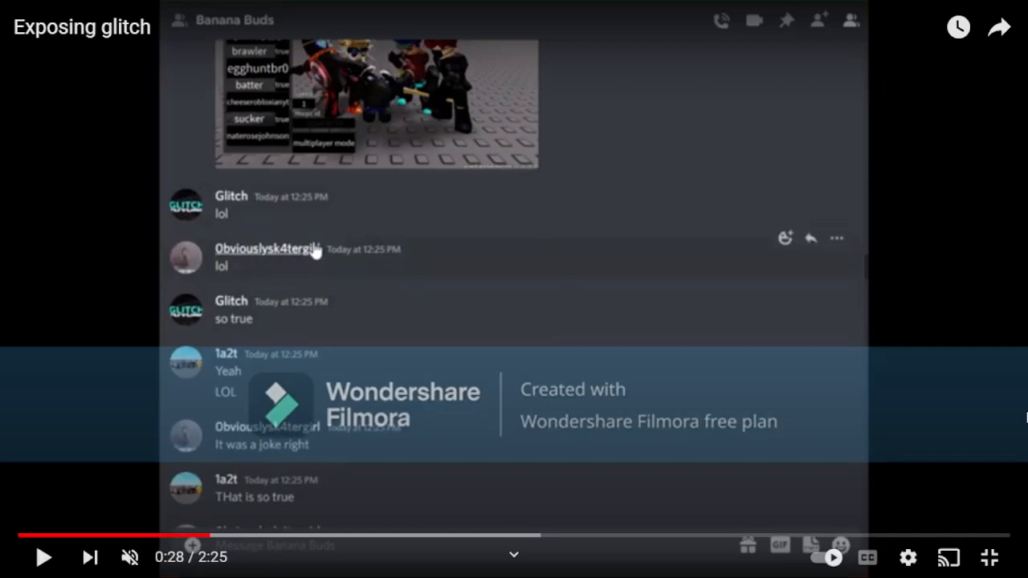
pyautogui.moveTo(1022, 286)
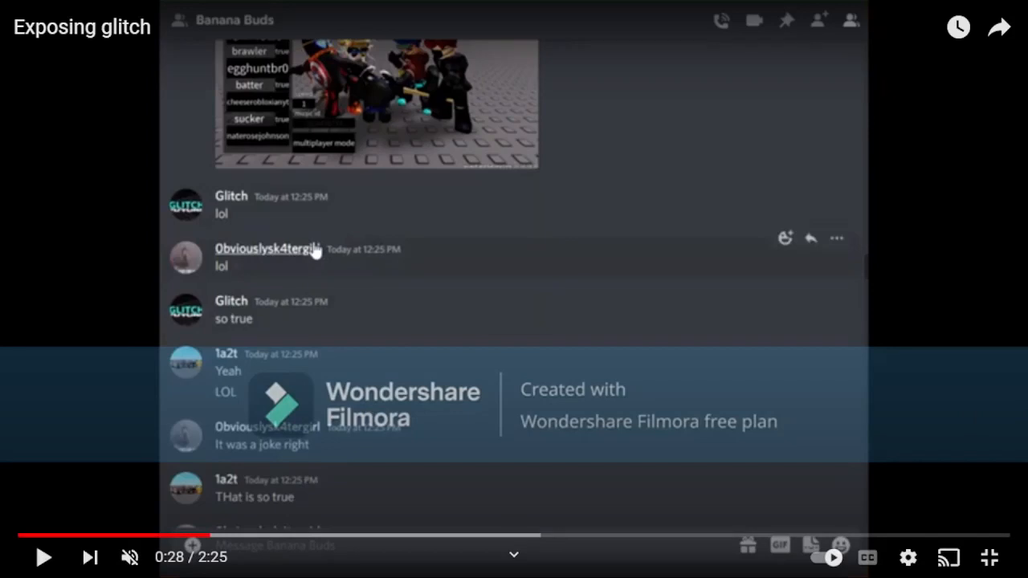
pyautogui.moveTo(739, 78)
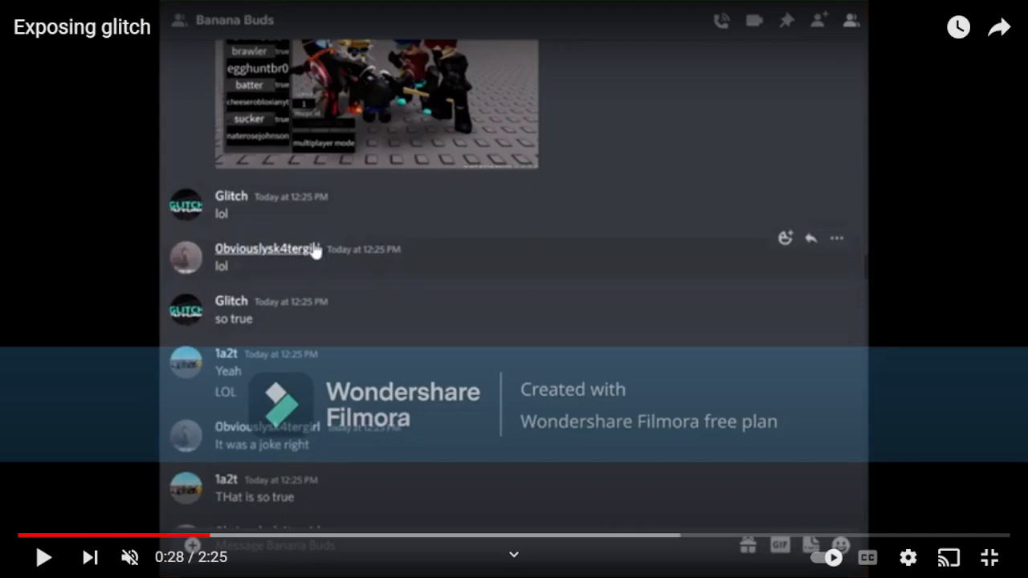
# Step: Resume playback from 0:28 and watch up to Glitch's Hide and Seek invite around 0:42
pyautogui.click(44, 558)
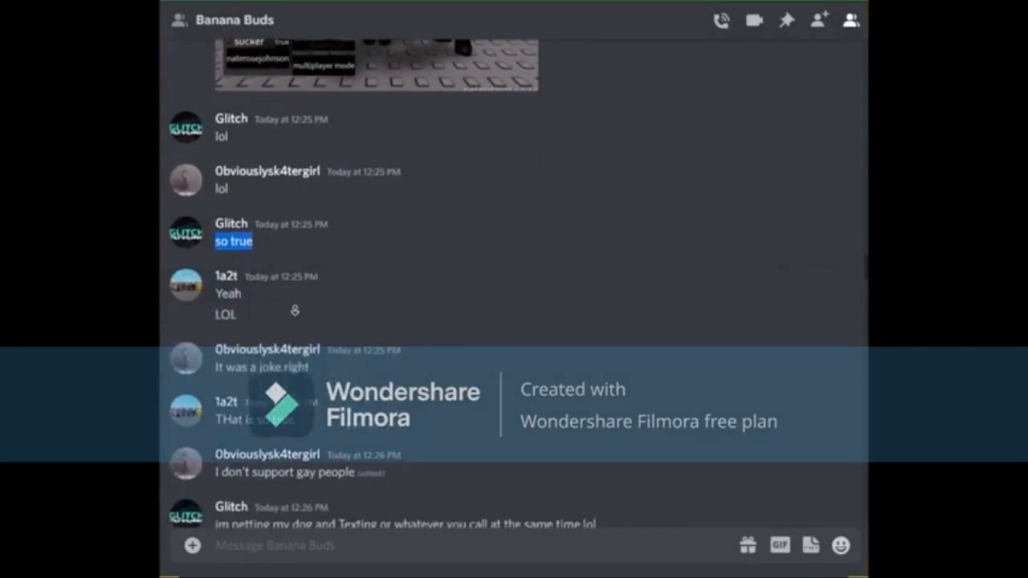
pyautogui.scroll(-3)
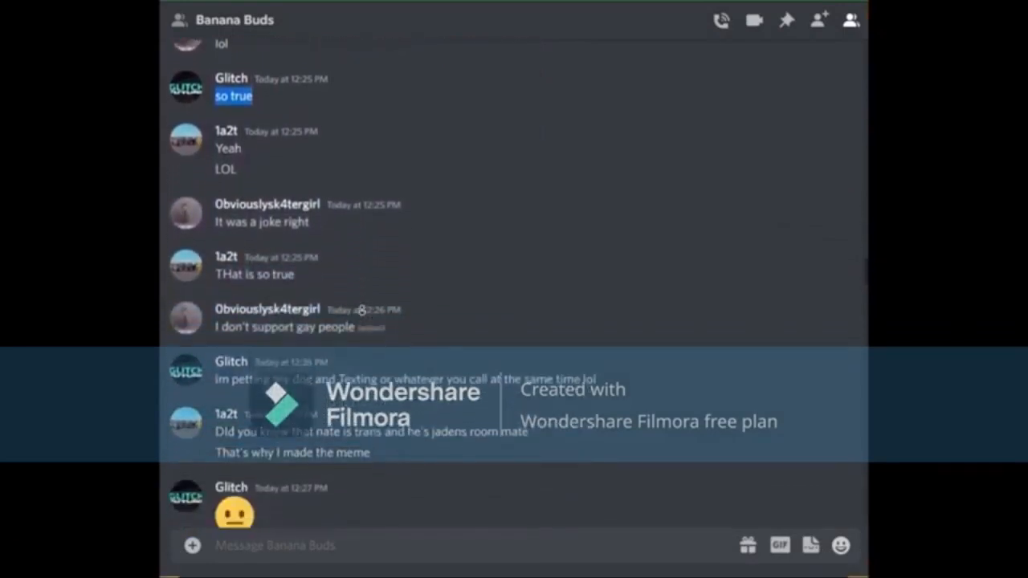
pyautogui.scroll(-3)
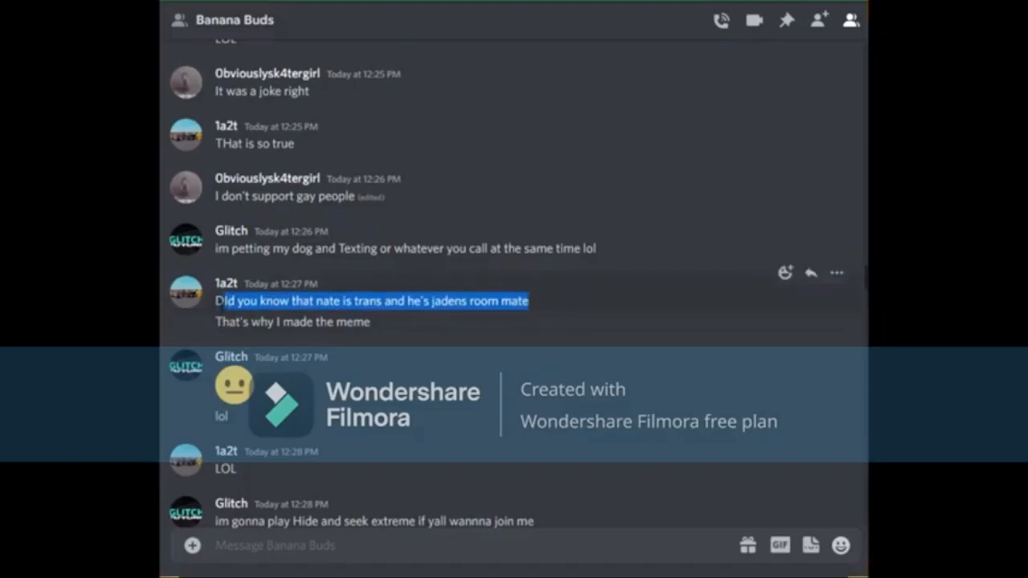
pyautogui.moveTo(233, 385)
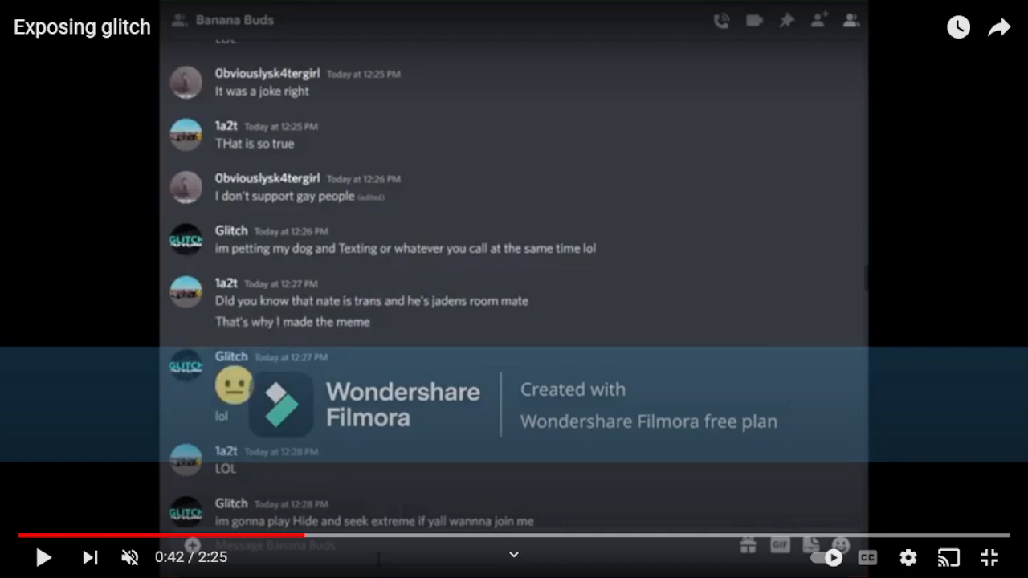
# Step: Resume from 0:42 and watch the chat reach the Hide and seek extreme plans and the school POV meme
pyautogui.click(44, 558)
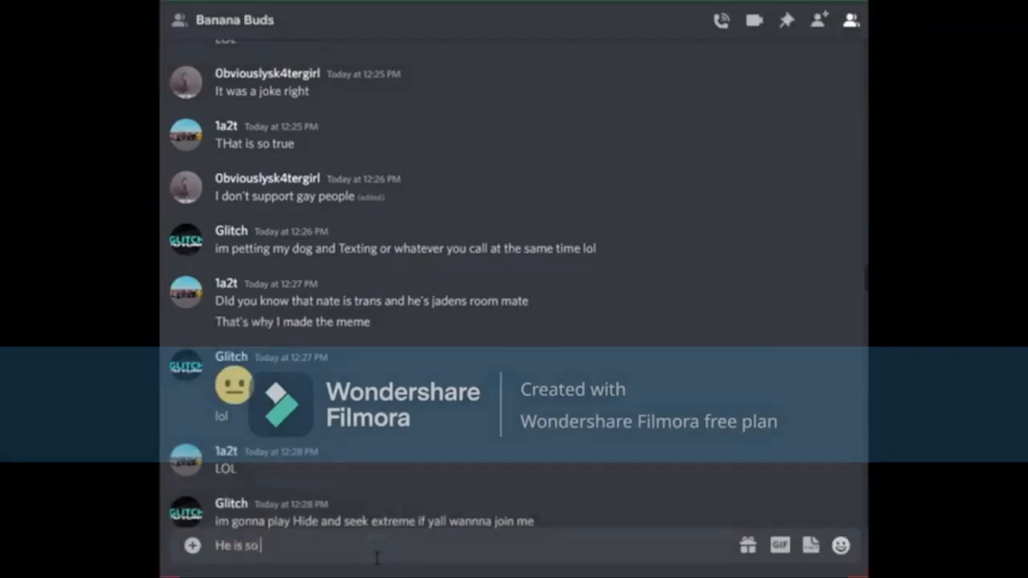
pyautogui.write('gross')
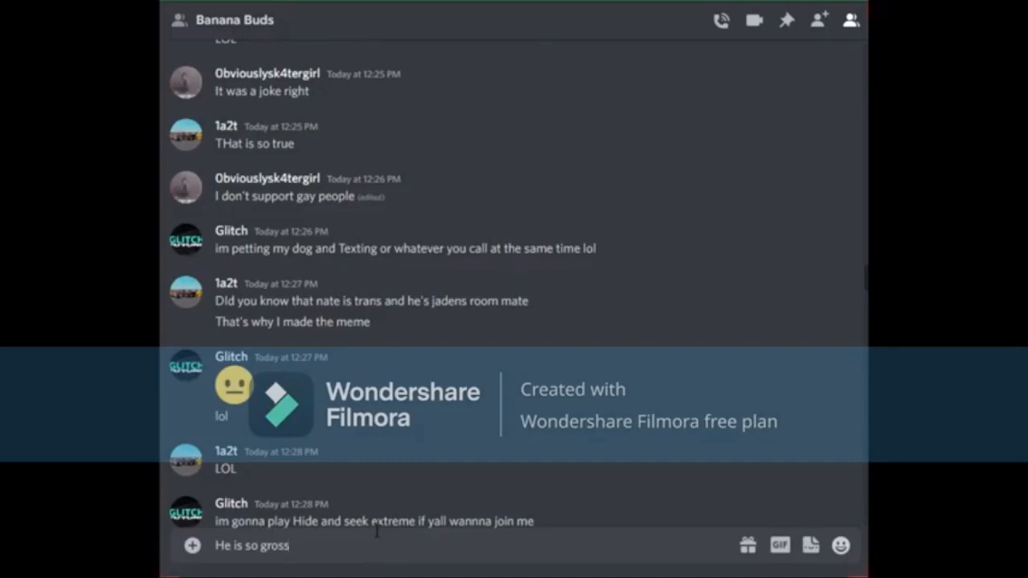
pyautogui.press('Backspace')
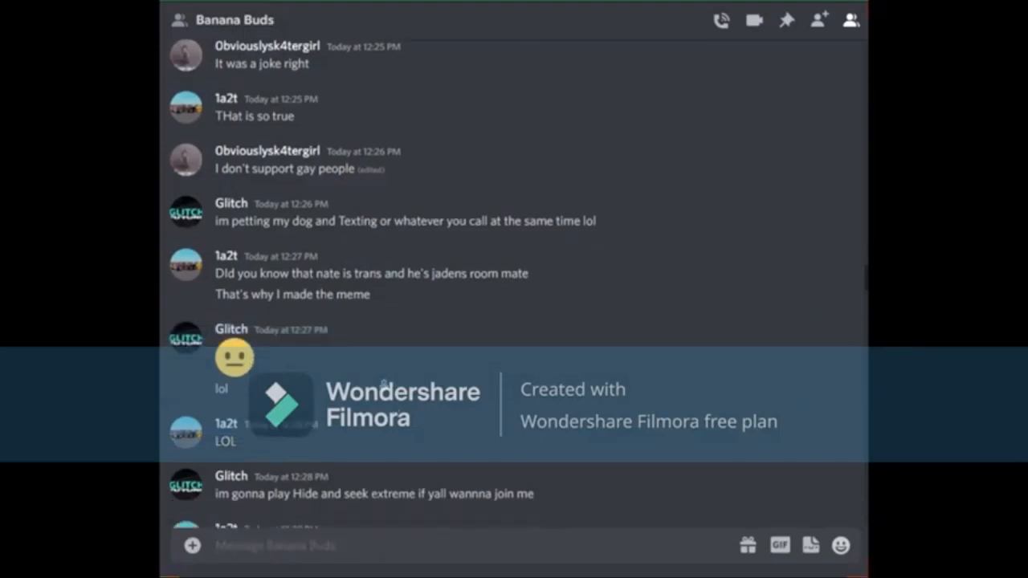
pyautogui.scroll(-3)
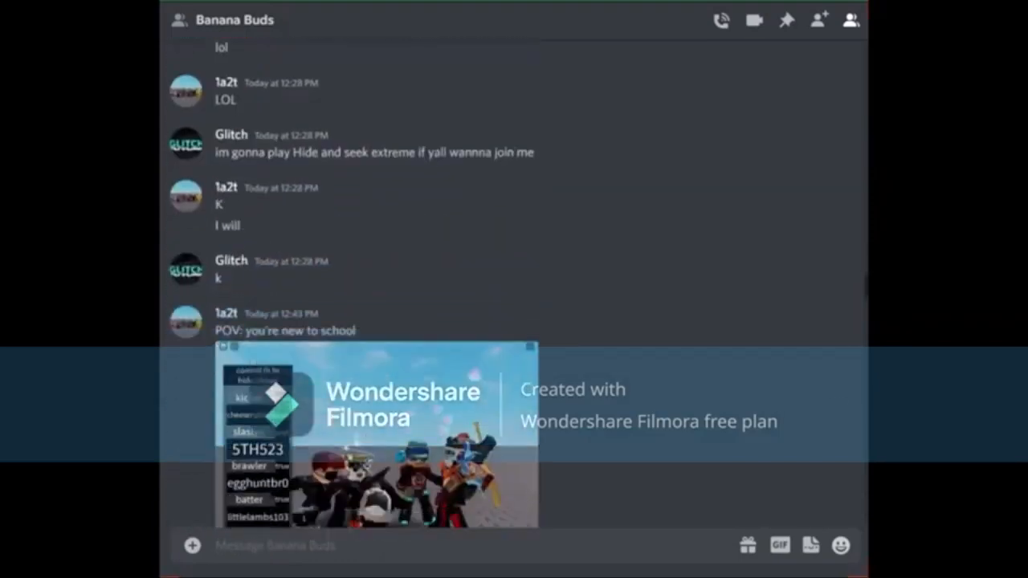
# Step: Watch through the Roblox screenshot posts and the 'See he is ... also he is a cat' replies laughing at them
pyautogui.scroll(-3)
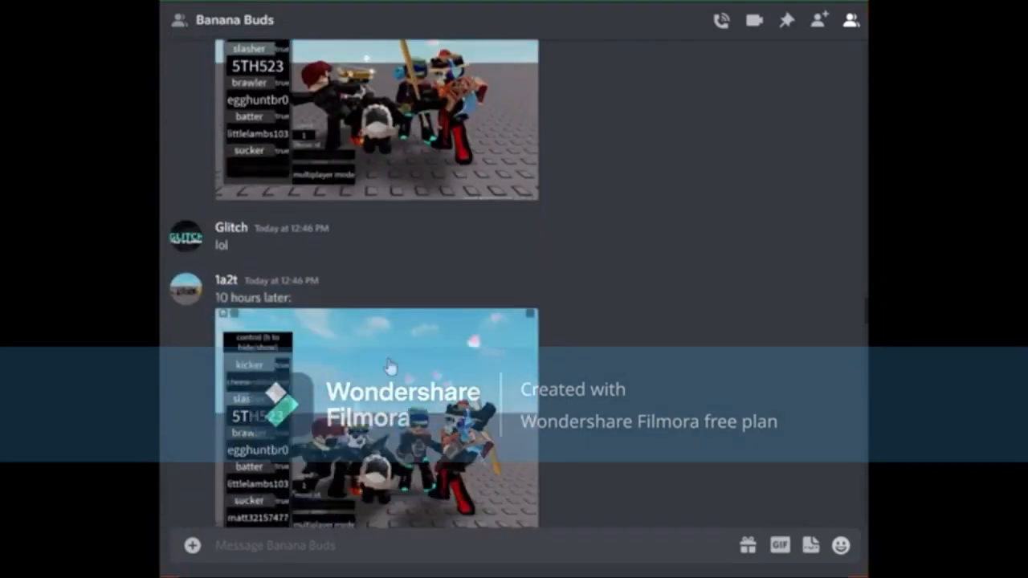
pyautogui.scroll(-3)
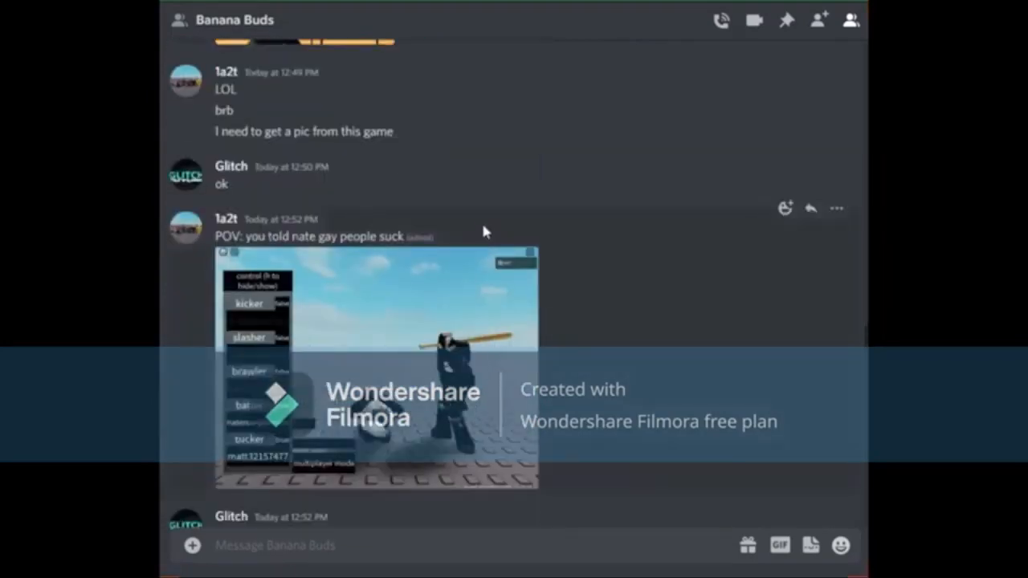
pyautogui.scroll(-3)
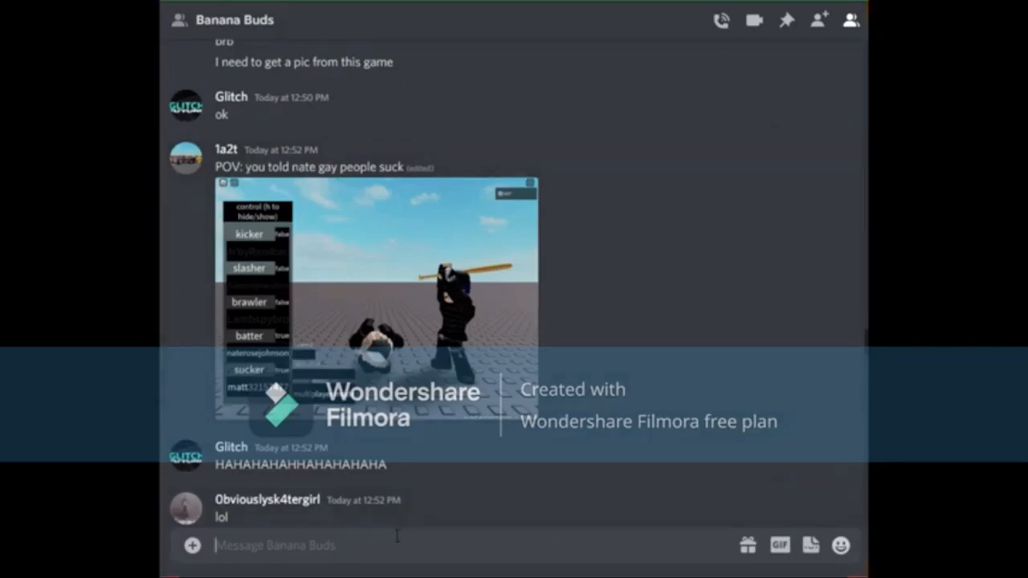
pyautogui.write('See he')
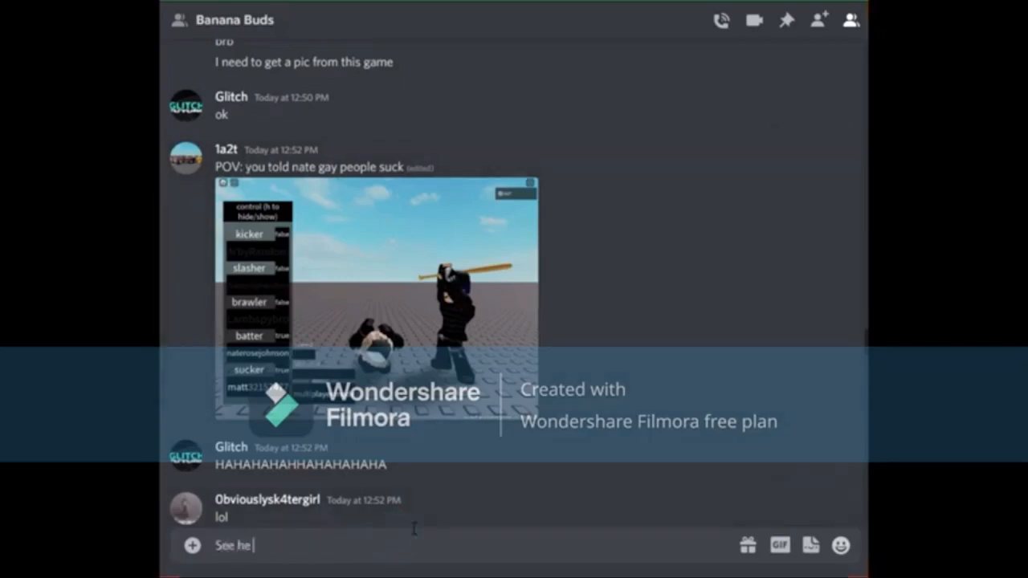
pyautogui.write('is a little l')
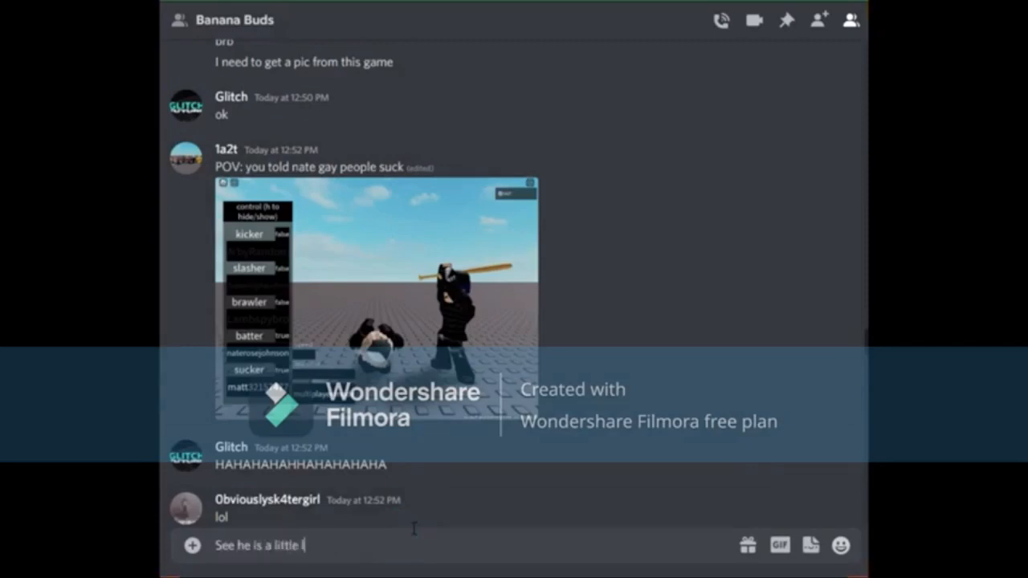
pyautogui.write('oser also he')
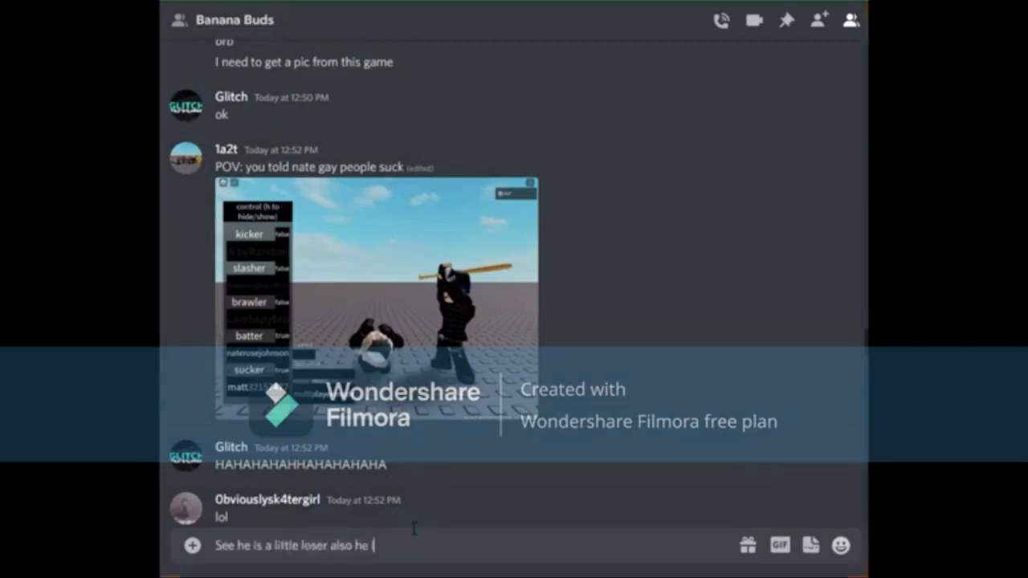
pyautogui.write('is a cat')
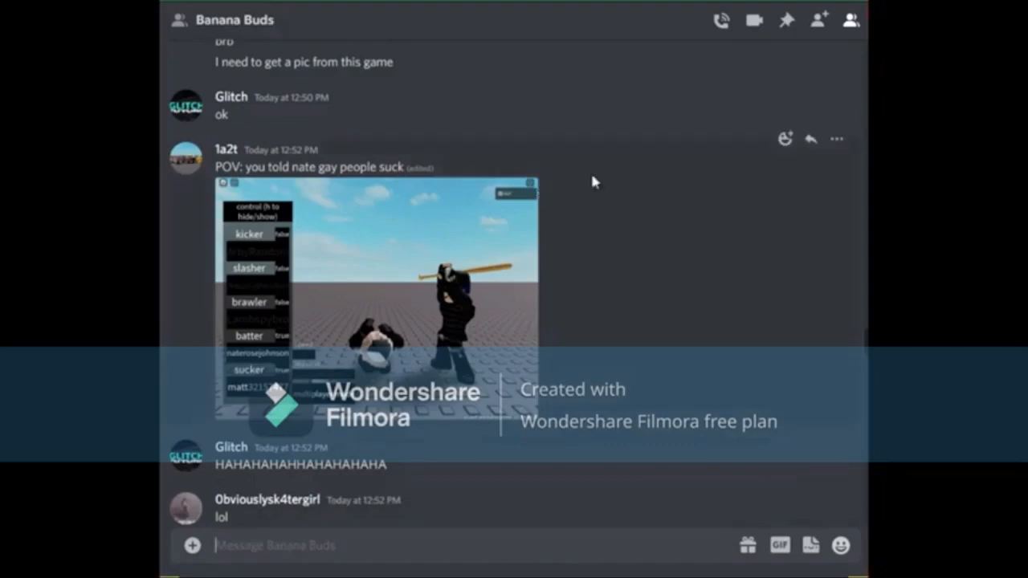
# Step: Watch the undelivered DM to Glitch and the 'LMFAO' chat about Nate removing Glitch and getting kicked
pyautogui.scroll(-3)
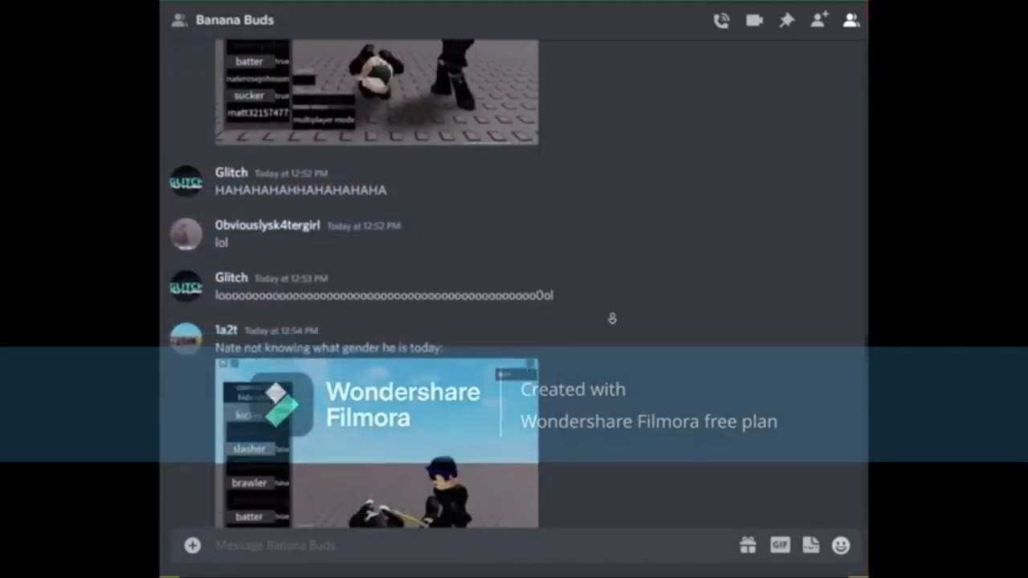
pyautogui.scroll(-3)
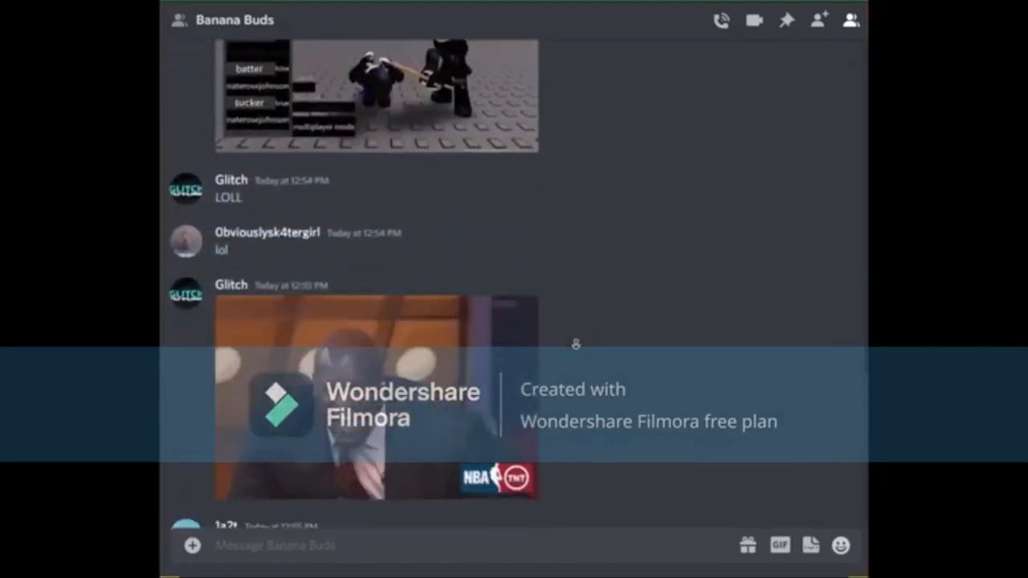
pyautogui.scroll(-3)
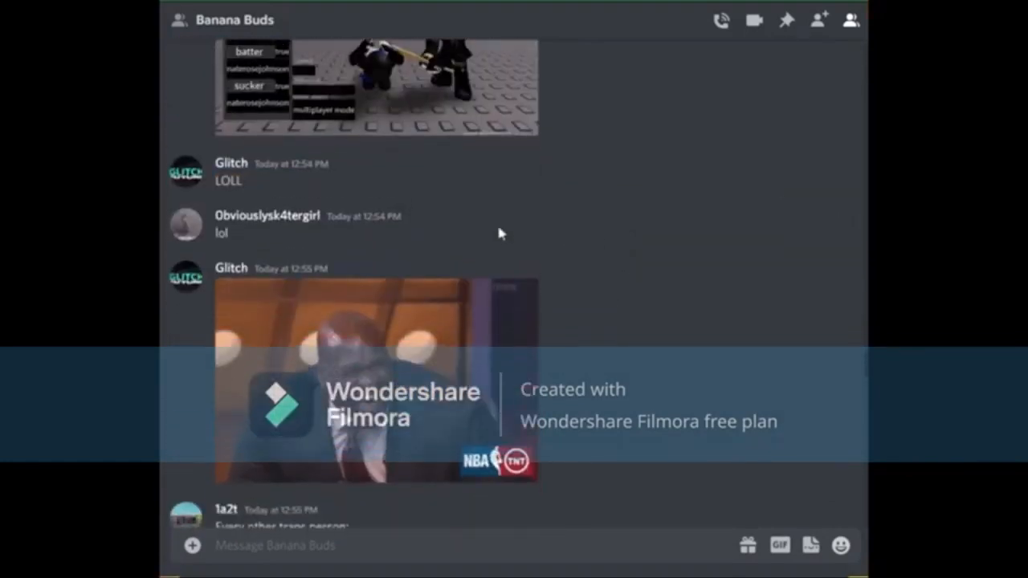
pyautogui.moveTo(215, 276)
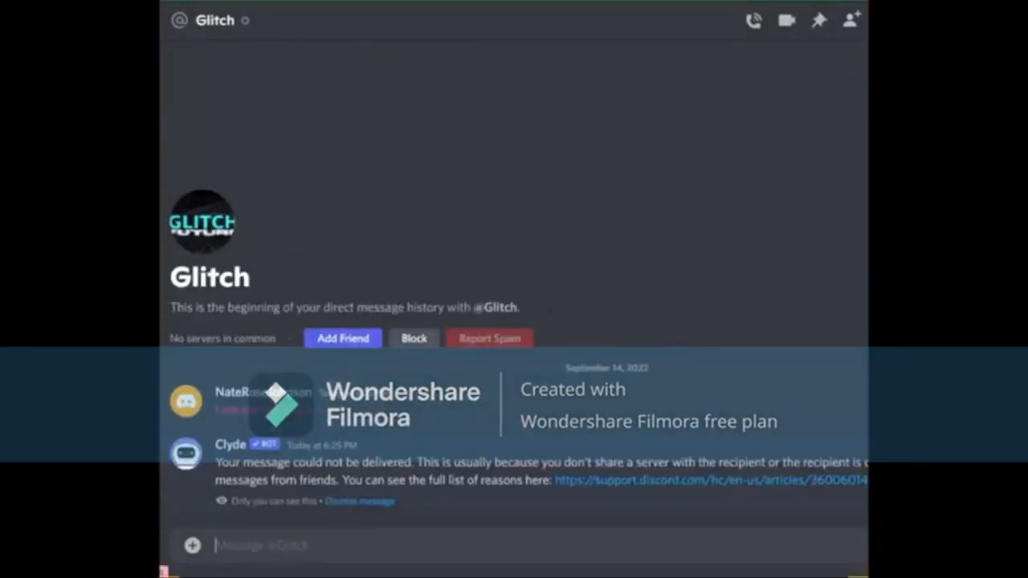
pyautogui.write('LMFAO')
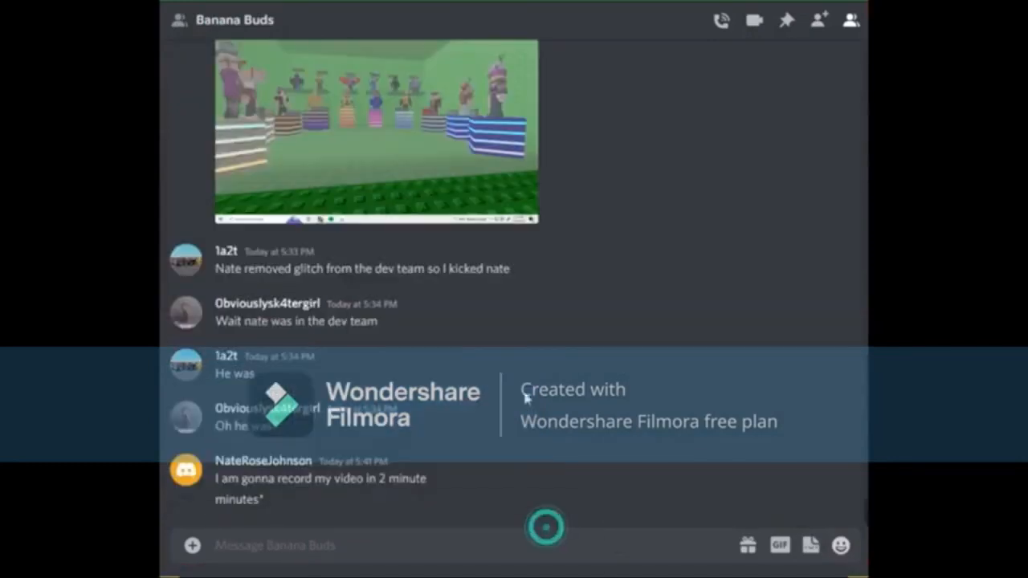
# Step: Let the video end at 2:25 on the 'Bye guys' message and leave full screen
pyautogui.write('Bye guys')
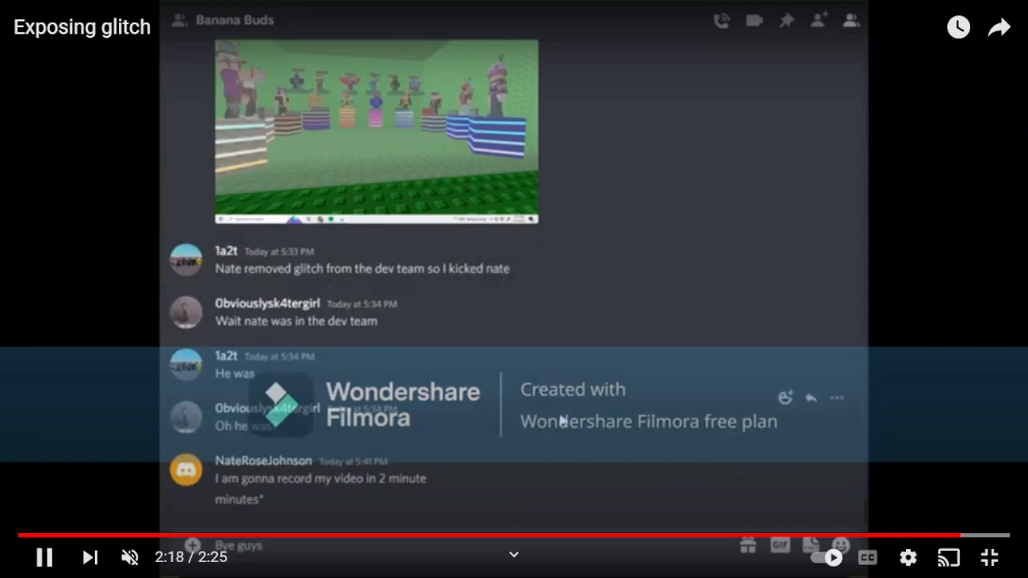
pyautogui.click(550, 420)
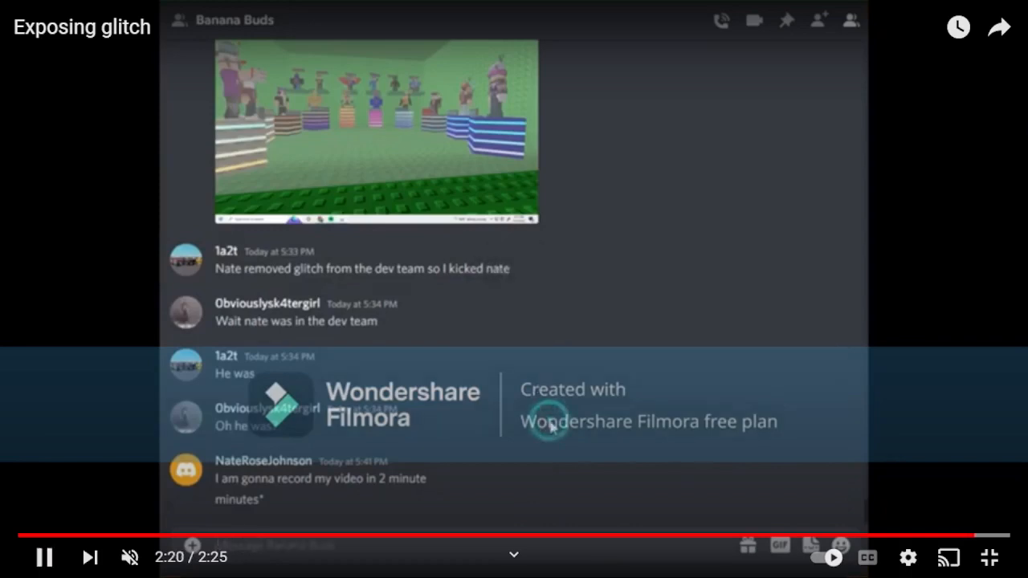
pyautogui.click(45, 555)
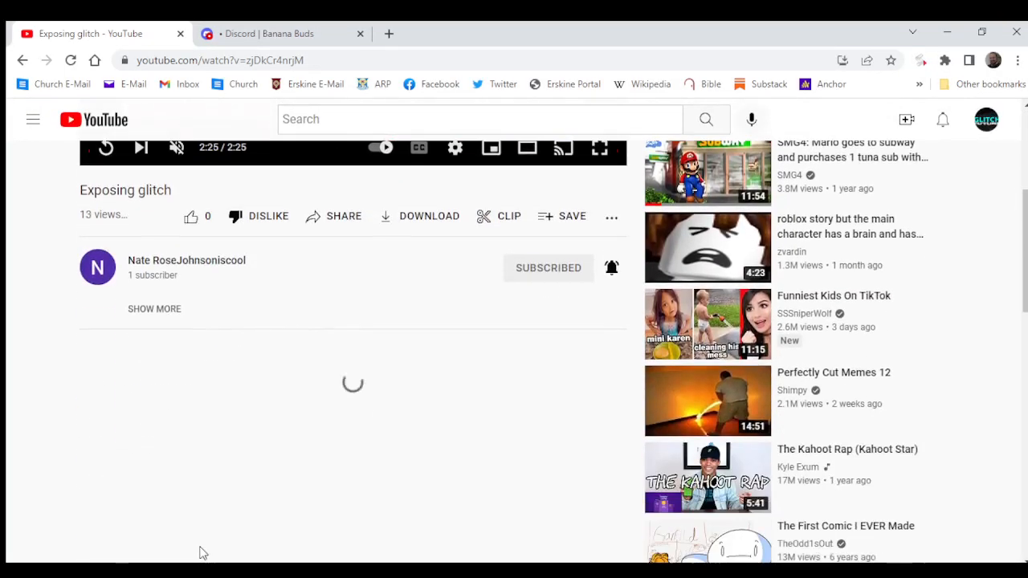
pyautogui.scroll(-3)
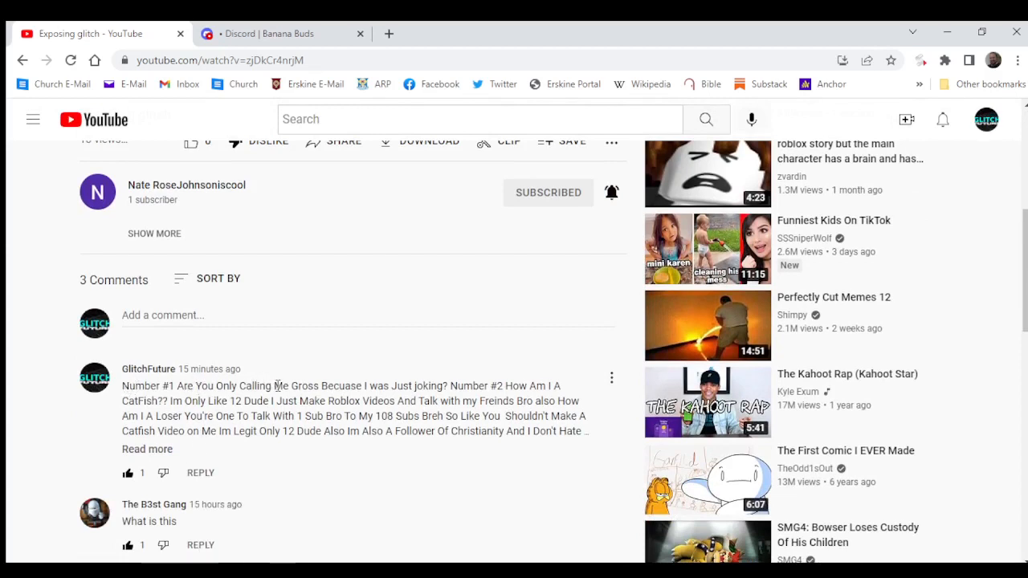
pyautogui.moveTo(39, 398)
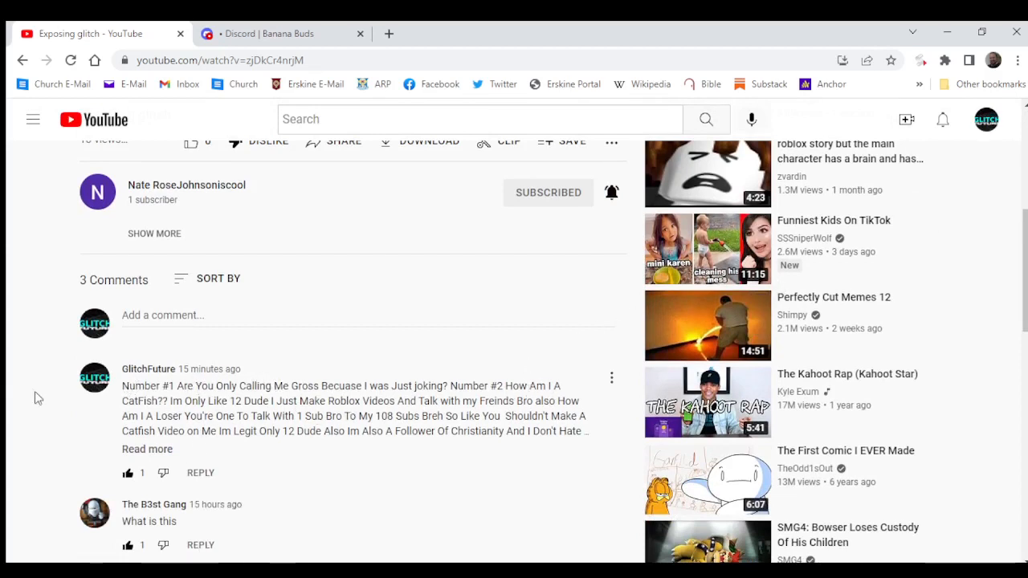
pyautogui.moveTo(383, 428)
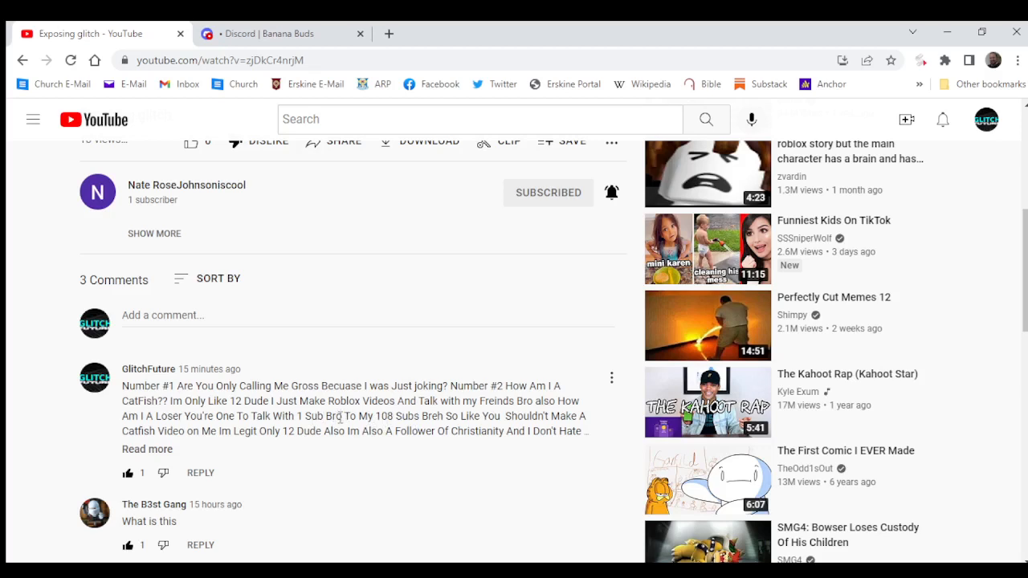
pyautogui.moveTo(306, 448)
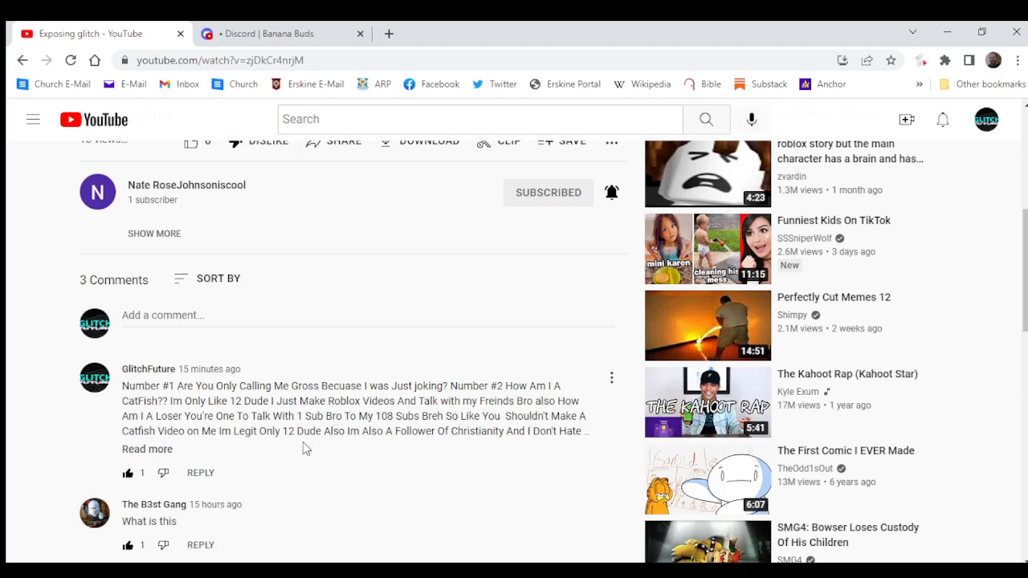
pyautogui.moveTo(323, 437)
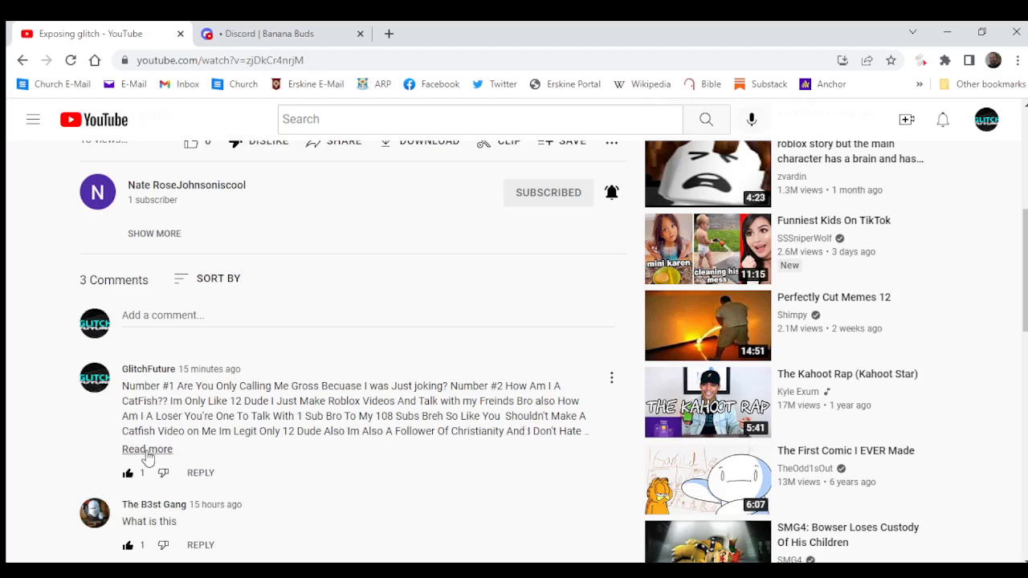
pyautogui.click(148, 450)
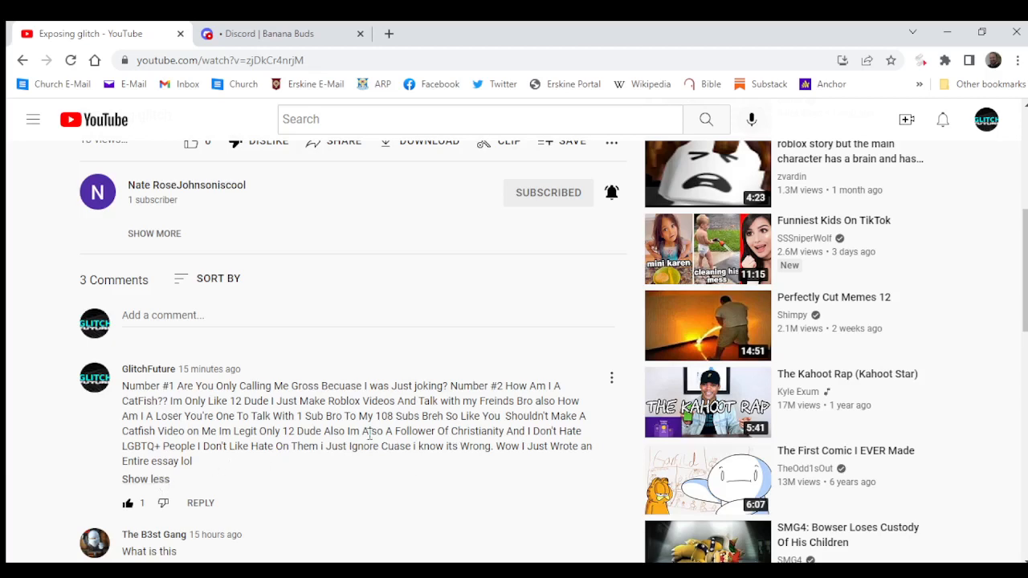
pyautogui.scroll(3)
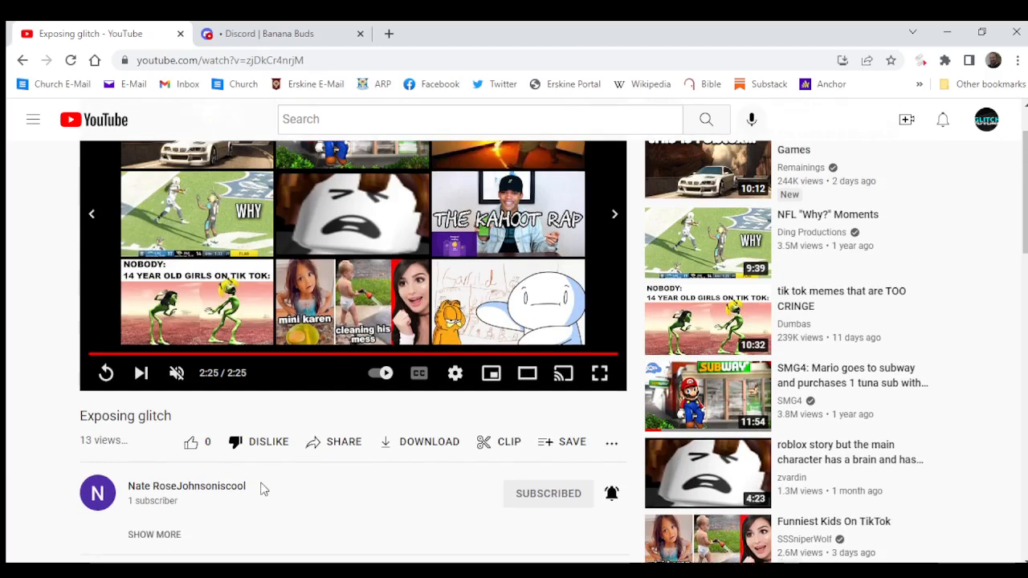